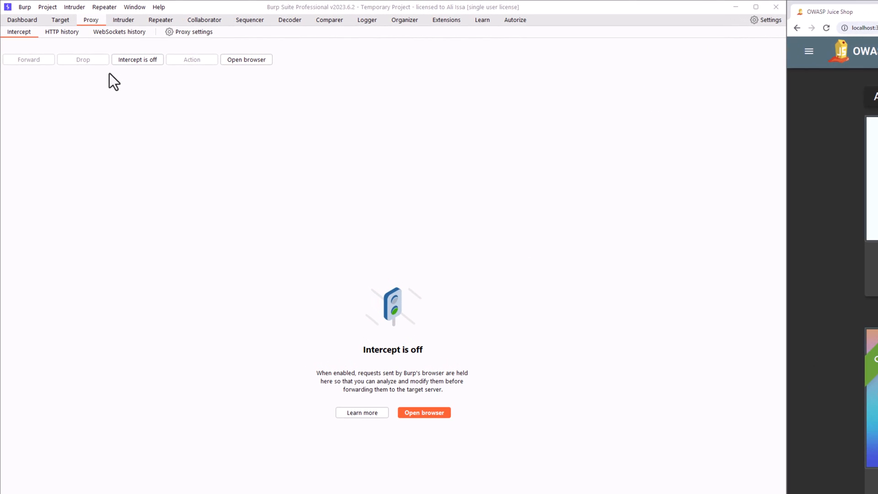
{"action": "mouse_move", "coordinate": [109, 89]}
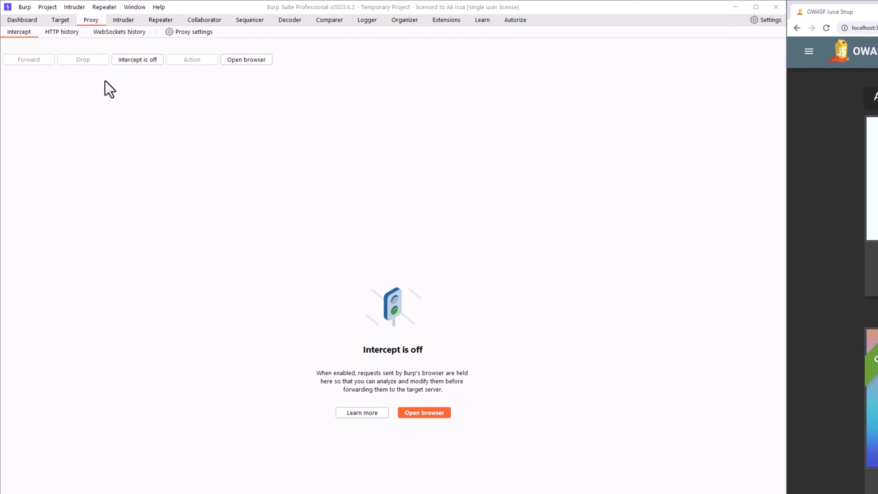
Step: Turn Proxy interception on and catch the GET request for the admin application configuration
{"action": "left_click", "coordinate": [137, 59]}
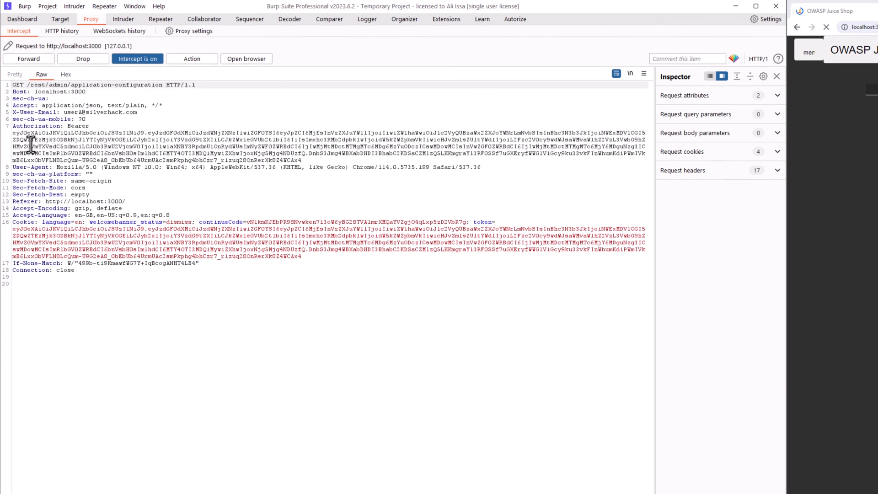
{"action": "scroll", "scroll_direction": "down", "scroll_amount": 3}
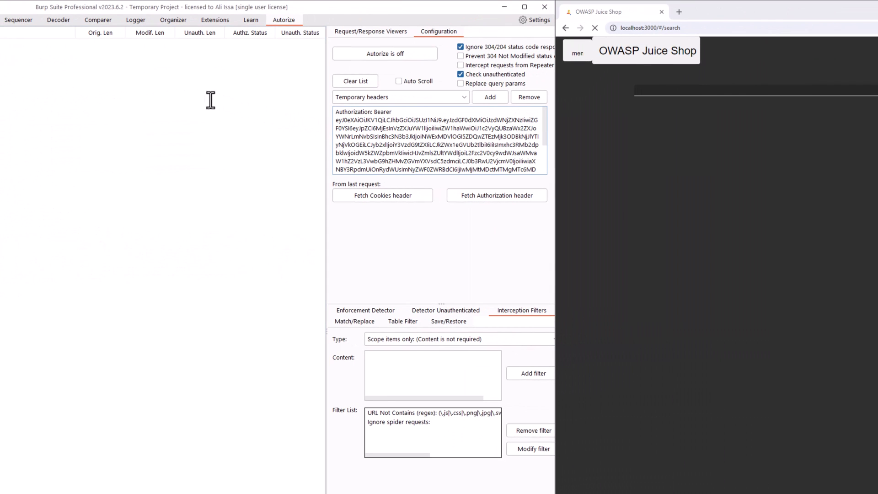
Step: Paste the captured Cookie header line beneath the Authorization bearer token in Autorize's headers box
{"action": "scroll", "scroll_direction": "down", "scroll_amount": 3}
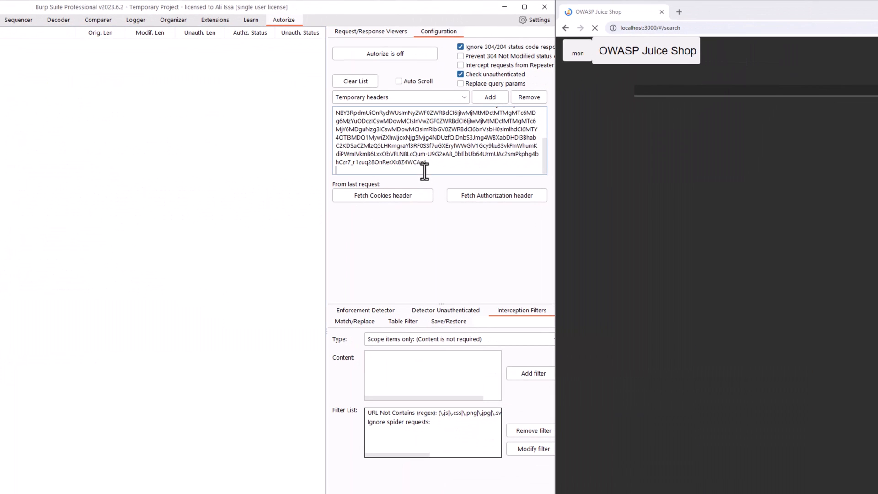
{"action": "scroll", "scroll_direction": "up", "scroll_amount": 3}
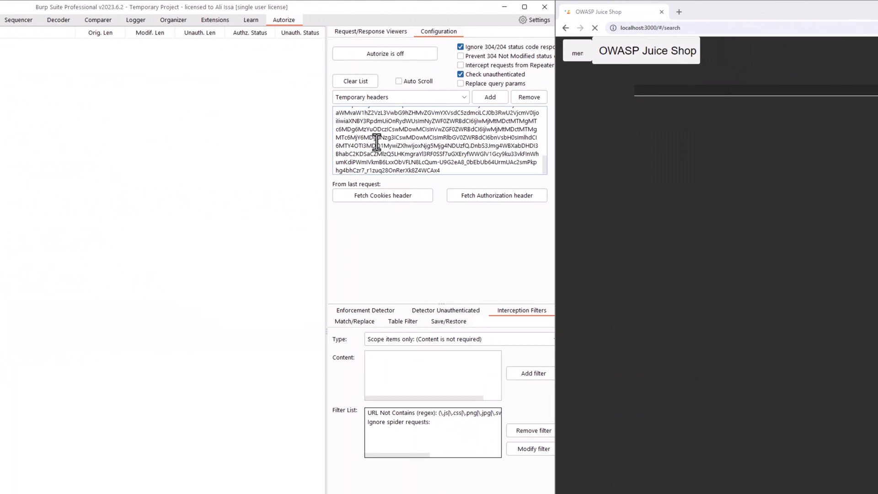
{"action": "scroll", "scroll_direction": "down", "scroll_amount": 3}
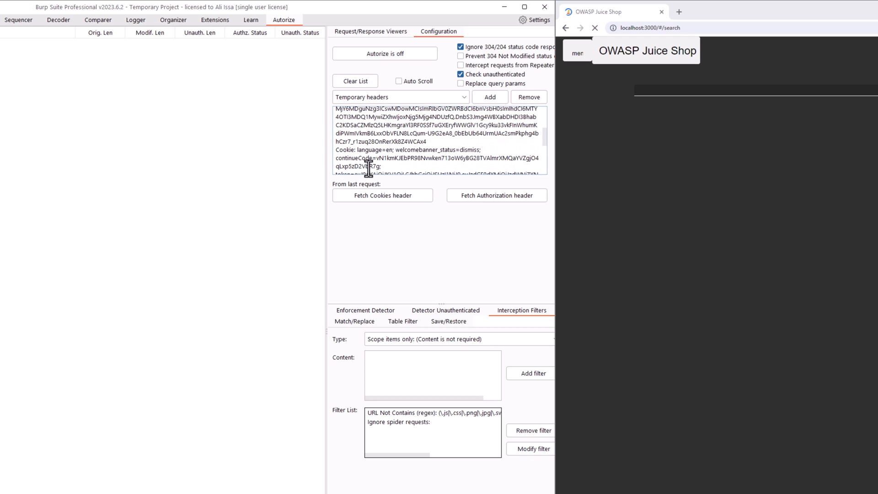
{"action": "left_click", "coordinate": [495, 195]}
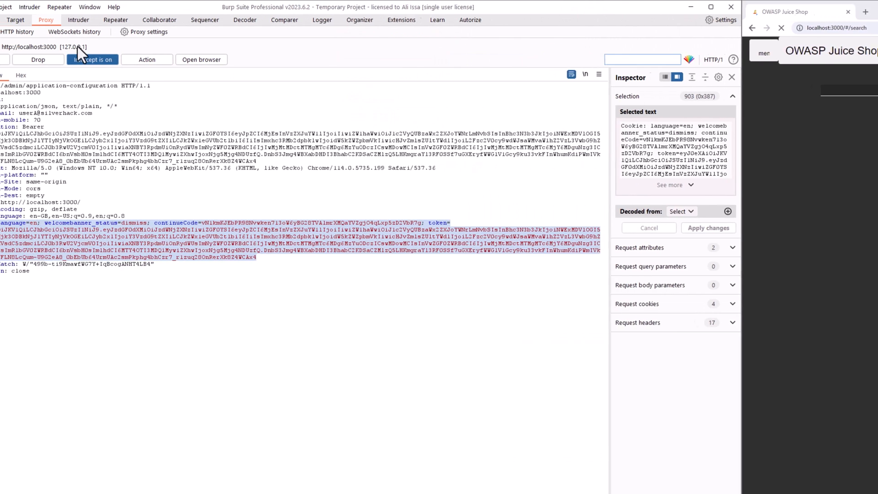
Step: Turn Proxy interception off so browser requests flow again
{"action": "left_click", "coordinate": [91, 59]}
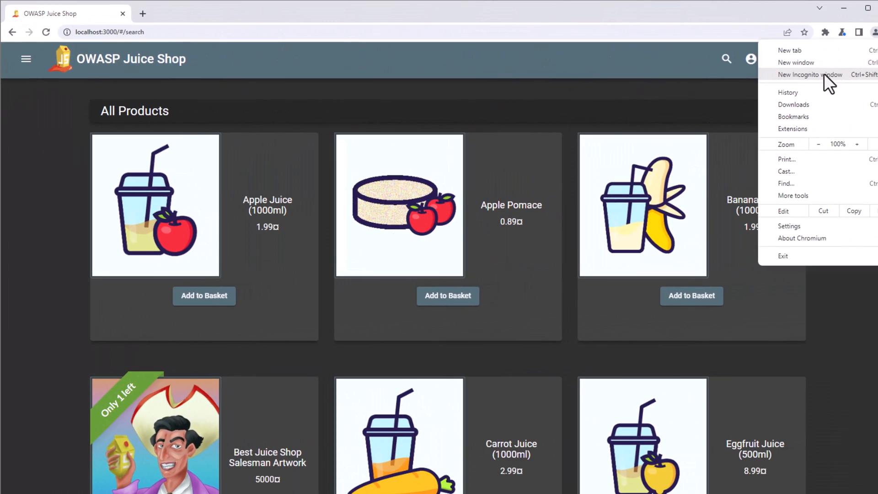
{"action": "left_click", "coordinate": [810, 74]}
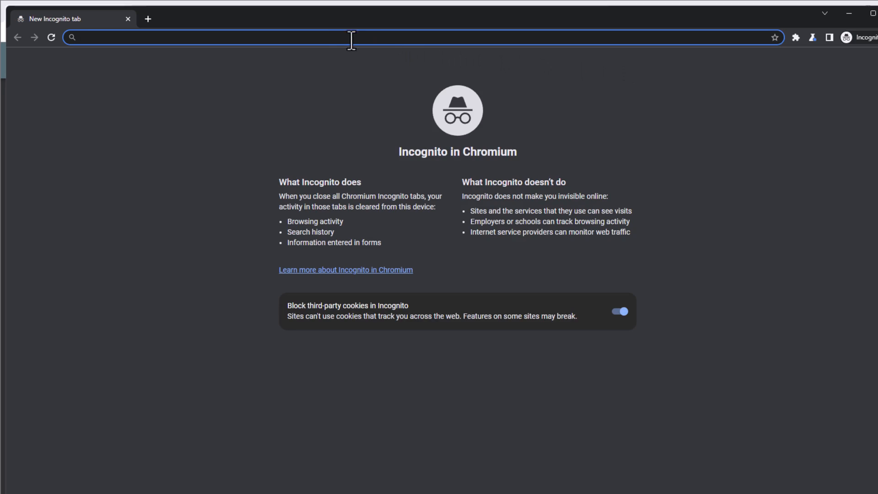
{"action": "type", "text": "localhost:3000/#/login"}
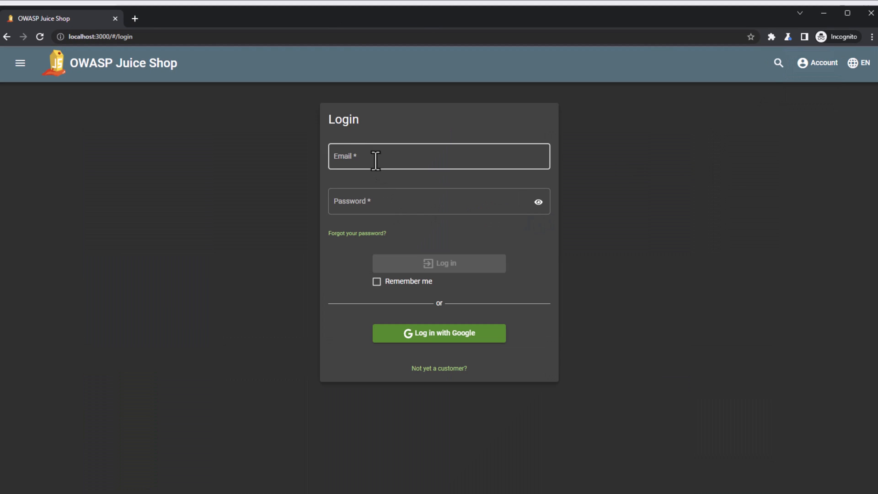
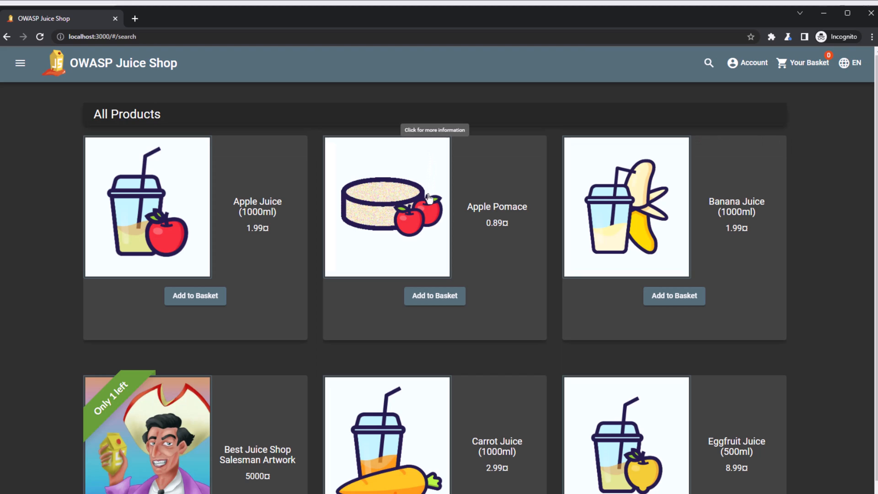
{"action": "mouse_move", "coordinate": [241, 249]}
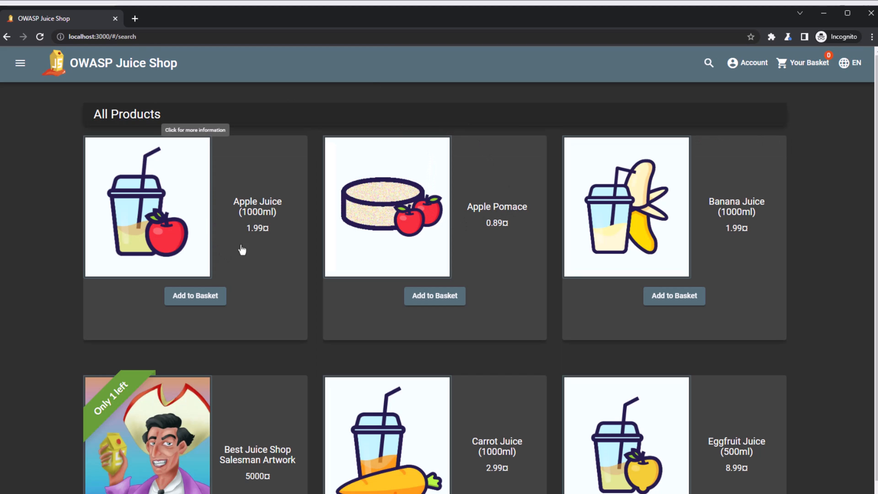
{"action": "mouse_move", "coordinate": [105, 269]}
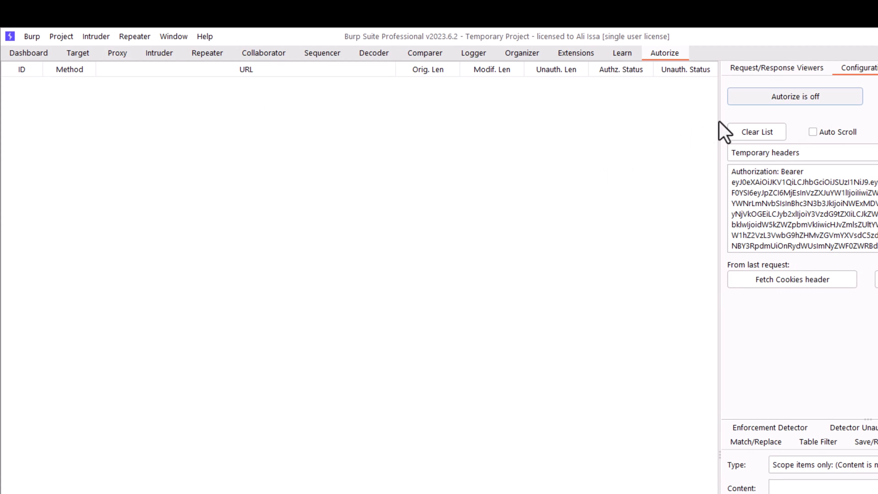
Step: Switch Autorize on, then view the Apple Juice (1000ml) product to trigger its reviews request
{"action": "left_click", "coordinate": [794, 96]}
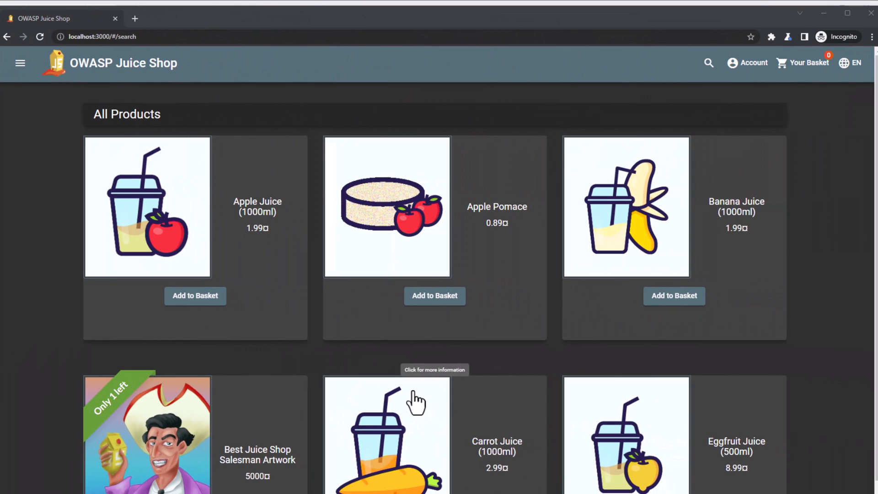
{"action": "mouse_move", "coordinate": [396, 363]}
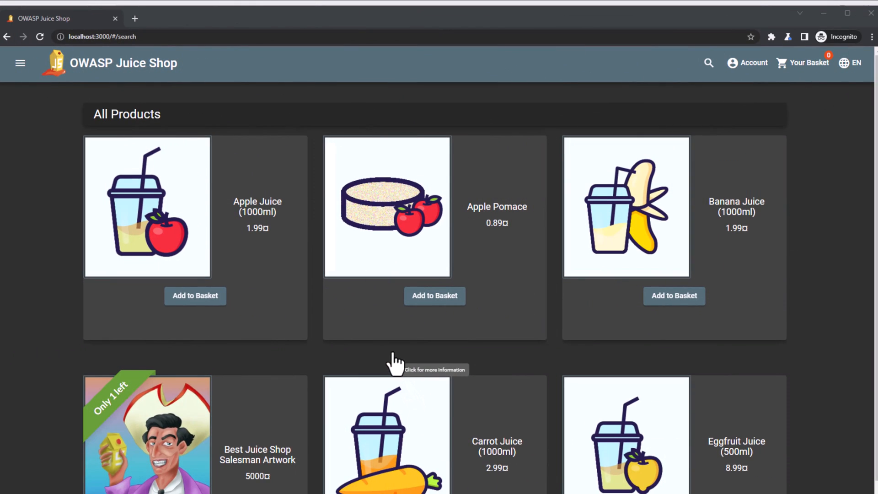
{"action": "mouse_move", "coordinate": [375, 328]}
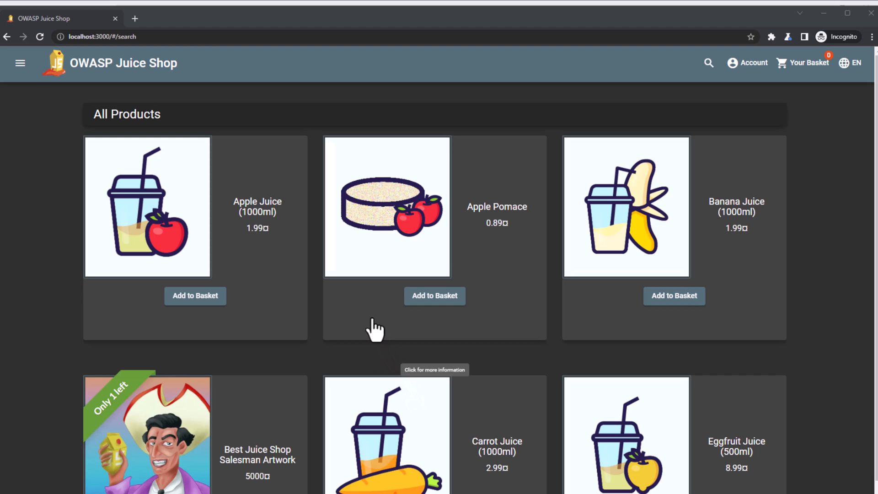
{"action": "mouse_move", "coordinate": [154, 216]}
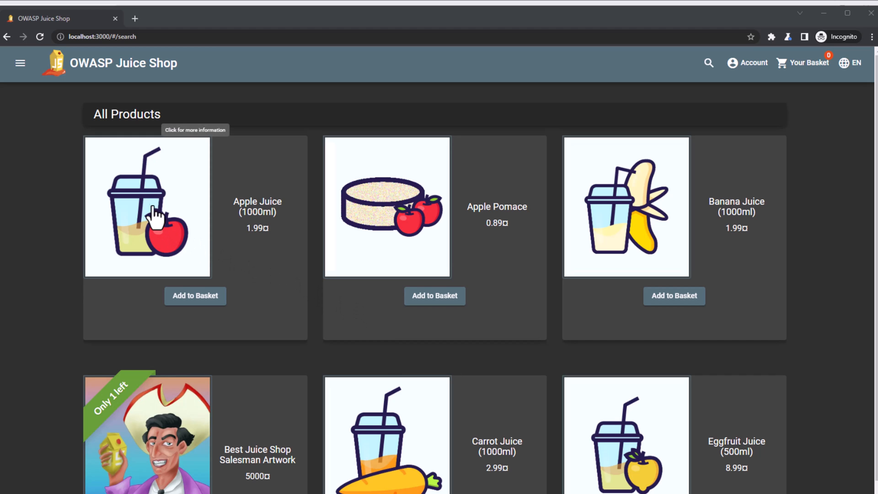
{"action": "left_click", "coordinate": [147, 206]}
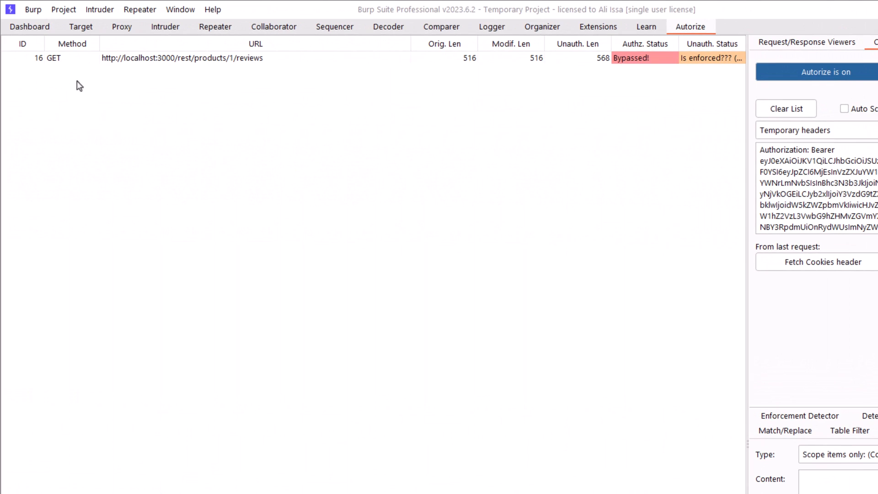
{"action": "mouse_move", "coordinate": [280, 92]}
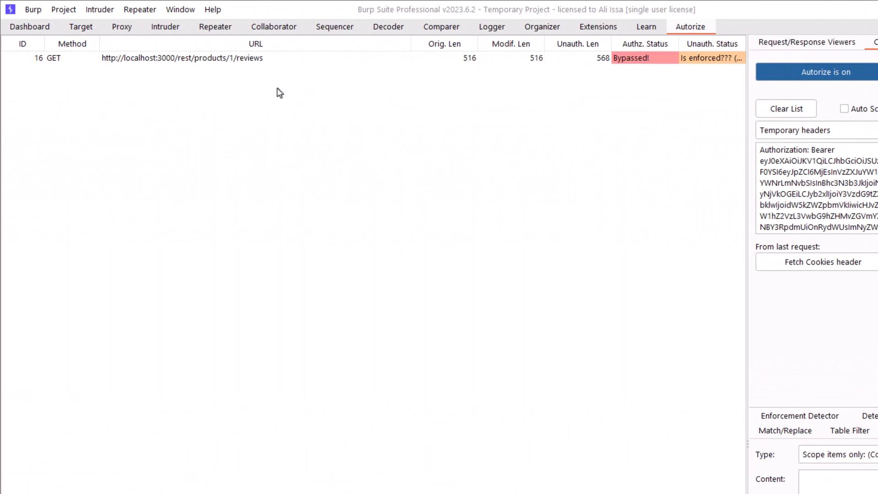
{"action": "mouse_move", "coordinate": [129, 93]}
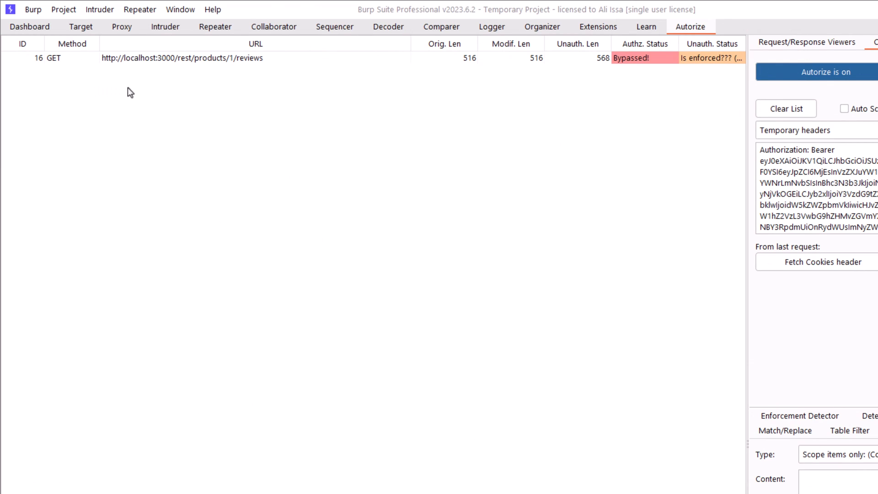
{"action": "mouse_move", "coordinate": [250, 87]}
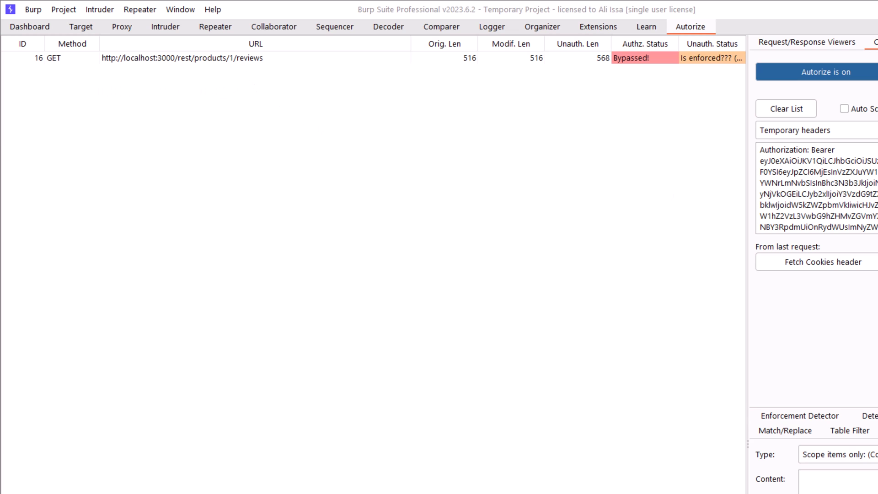
{"action": "mouse_move", "coordinate": [675, 84]}
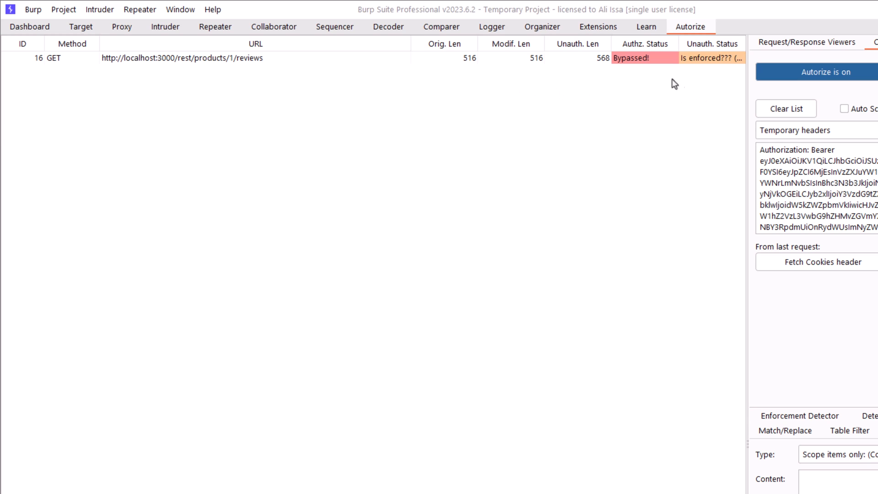
{"action": "mouse_move", "coordinate": [663, 49]}
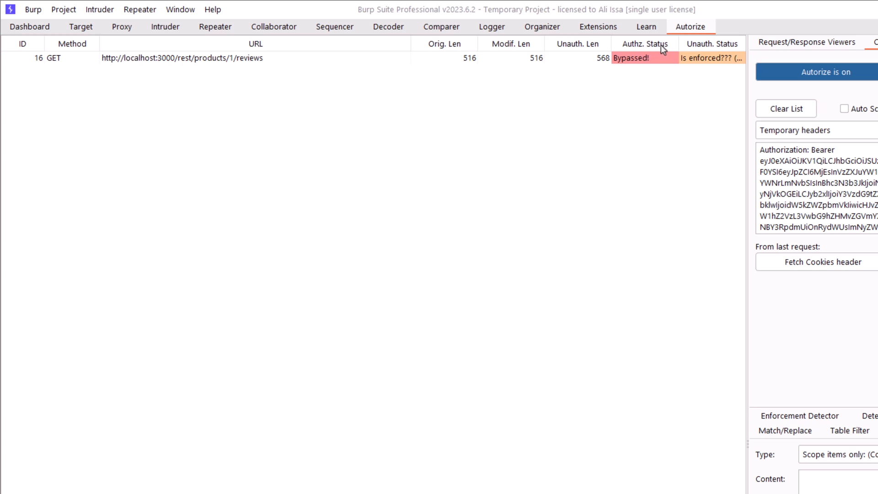
{"action": "mouse_move", "coordinate": [610, 58]}
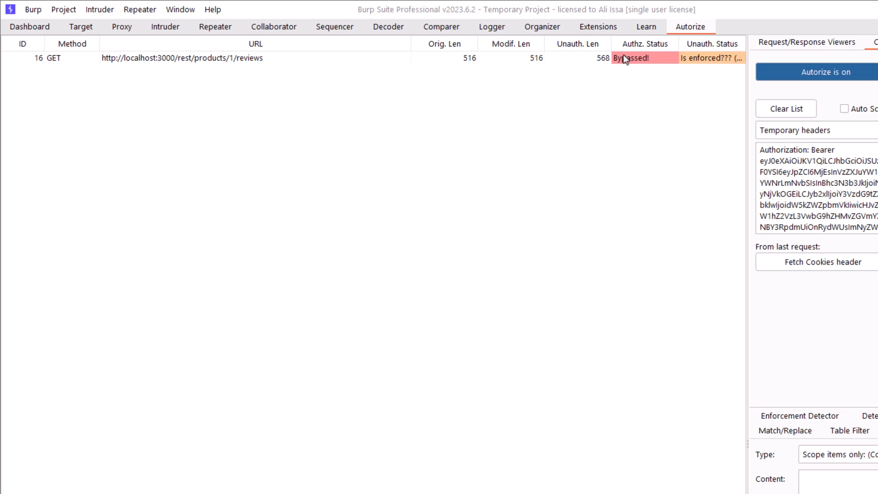
{"action": "mouse_move", "coordinate": [645, 61]}
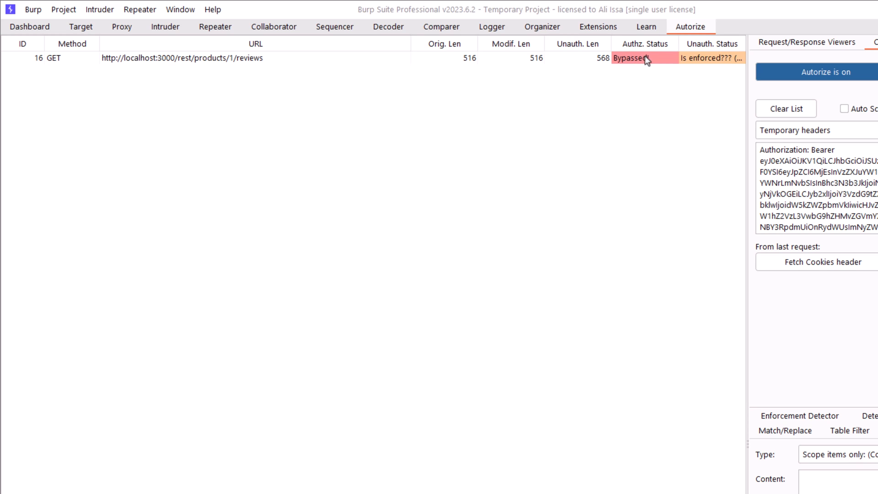
{"action": "mouse_move", "coordinate": [671, 60]}
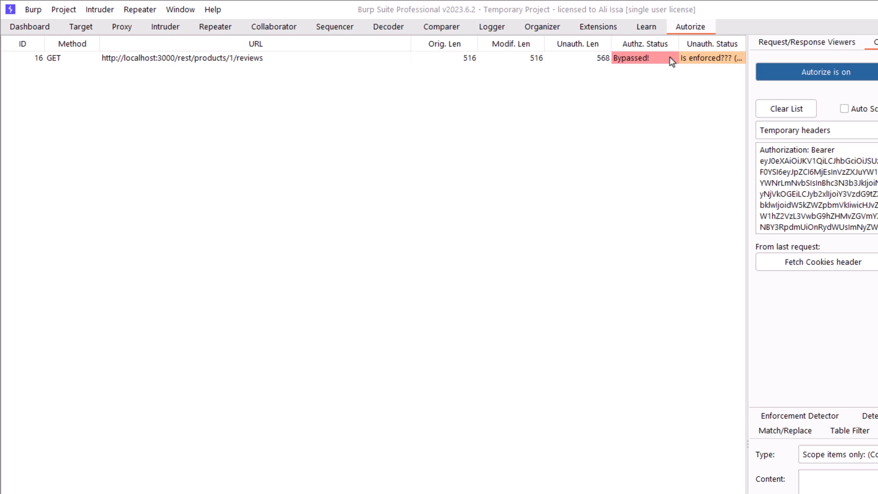
{"action": "mouse_move", "coordinate": [697, 63]}
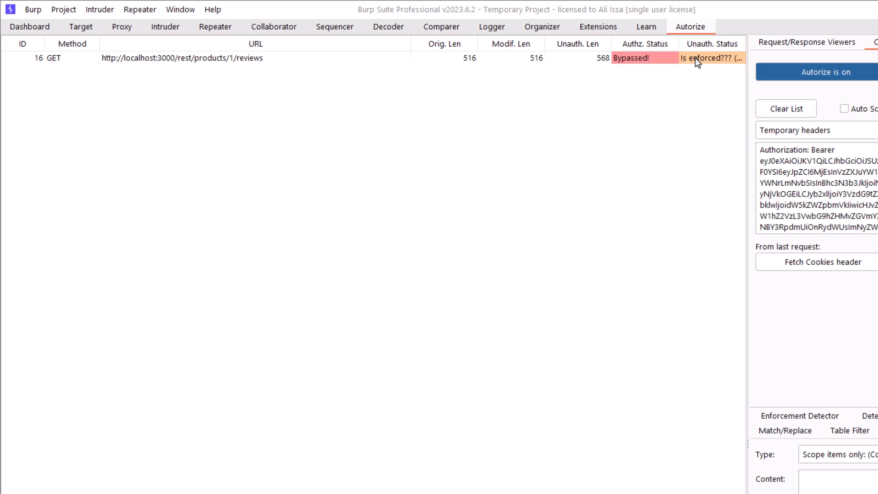
{"action": "mouse_move", "coordinate": [721, 63]}
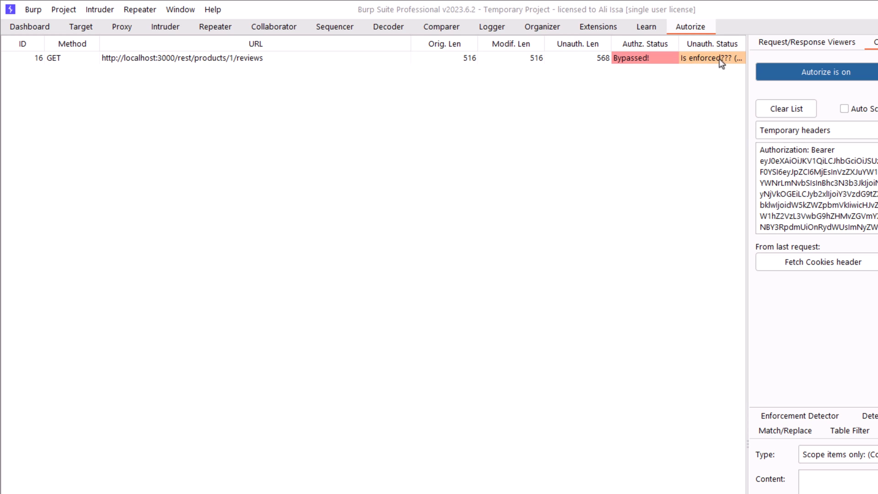
{"action": "mouse_move", "coordinate": [742, 63]}
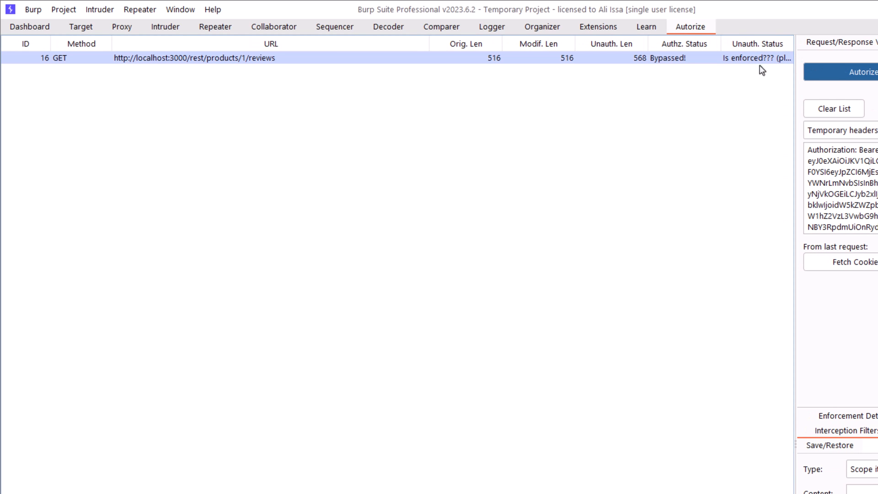
{"action": "mouse_move", "coordinate": [794, 77]}
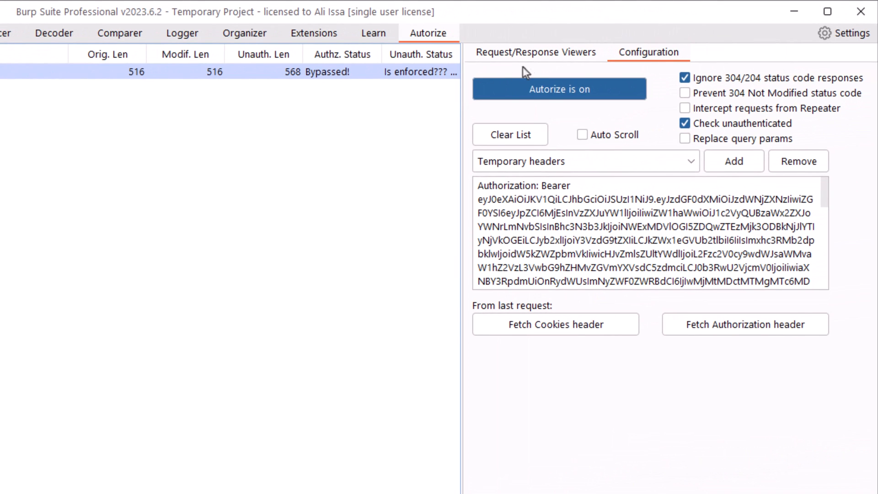
Step: Show the request/response viewers and read through the modified reviews request
{"action": "left_click", "coordinate": [535, 53]}
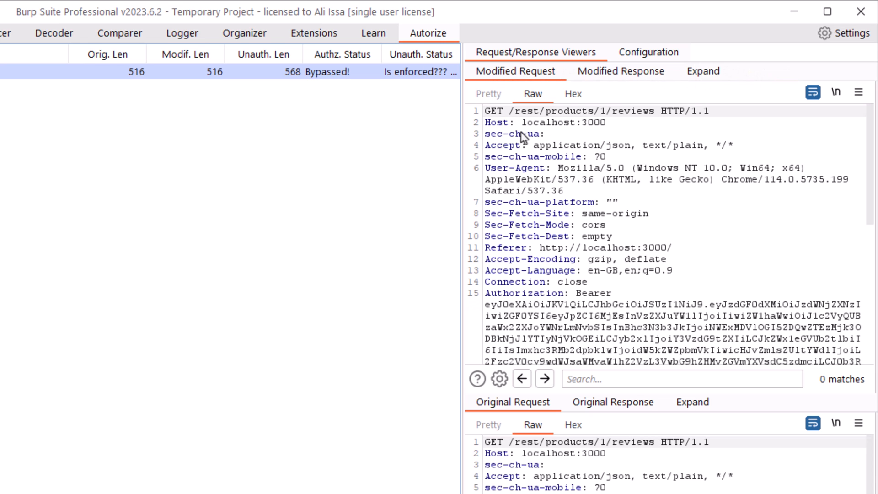
{"action": "scroll", "scroll_direction": "down", "scroll_amount": 3}
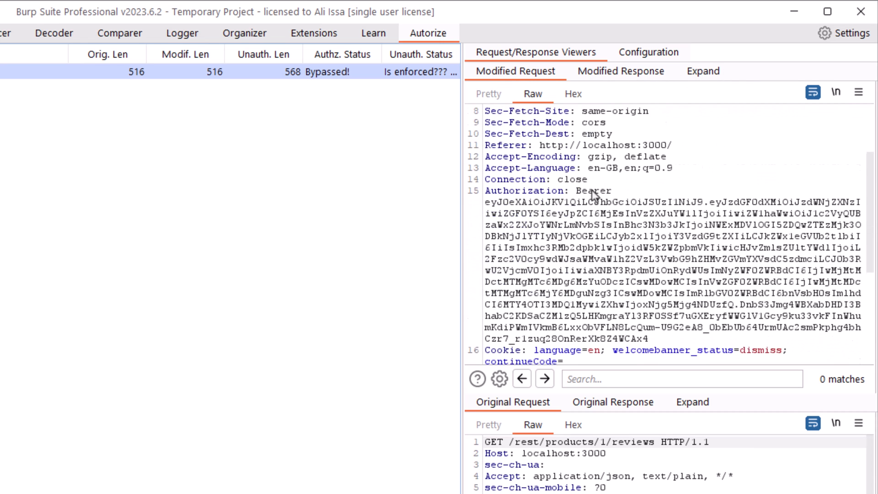
{"action": "scroll", "scroll_direction": "down", "scroll_amount": 3}
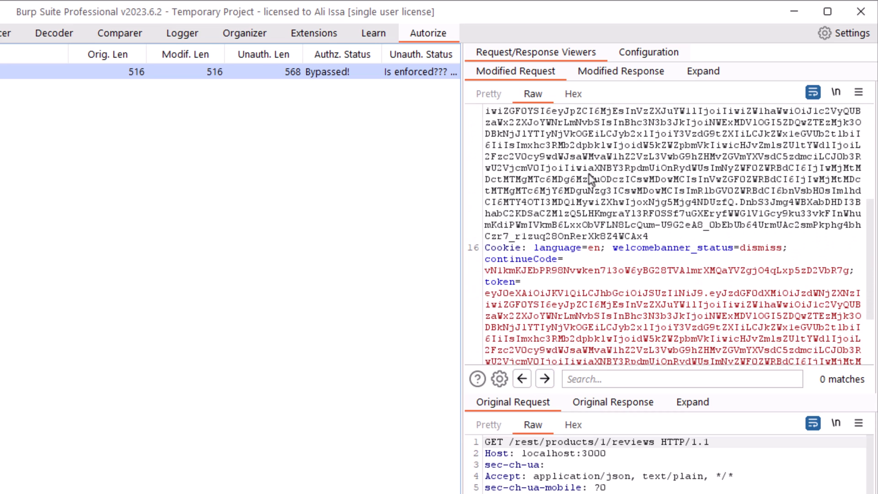
Step: Read the modified response and the original response returning the review data
{"action": "left_click", "coordinate": [621, 71]}
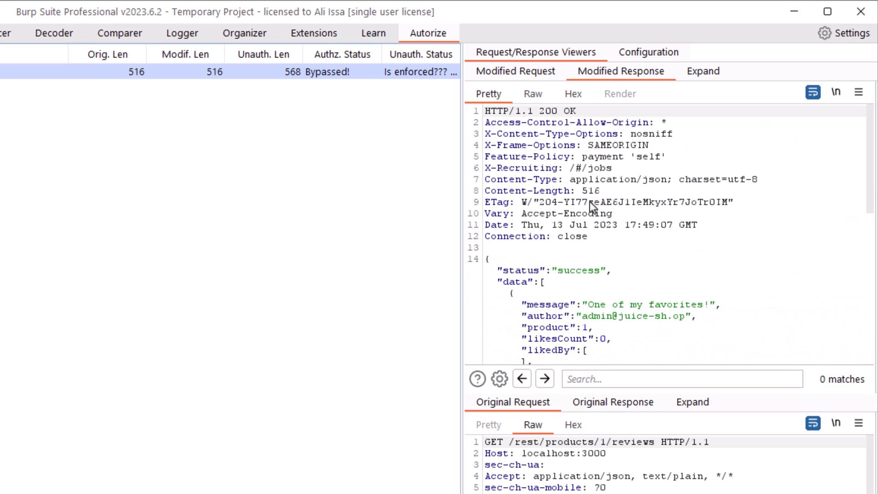
{"action": "scroll", "scroll_direction": "down", "scroll_amount": 3}
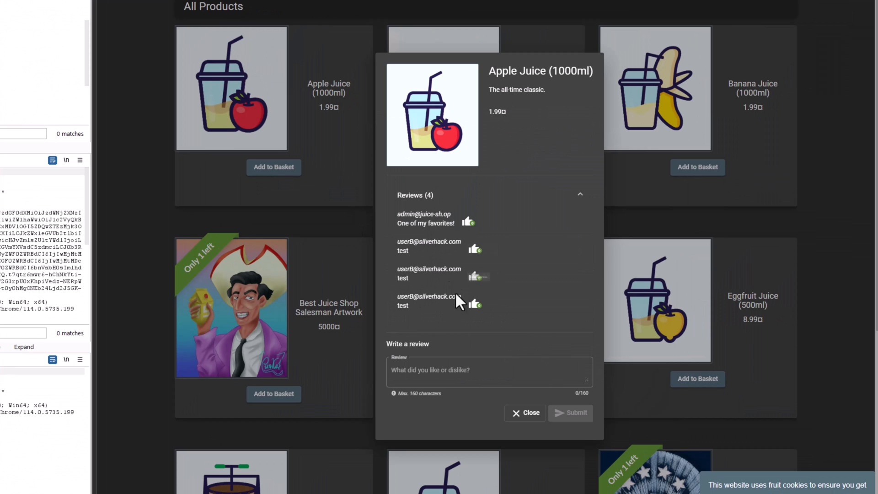
{"action": "mouse_move", "coordinate": [459, 95]}
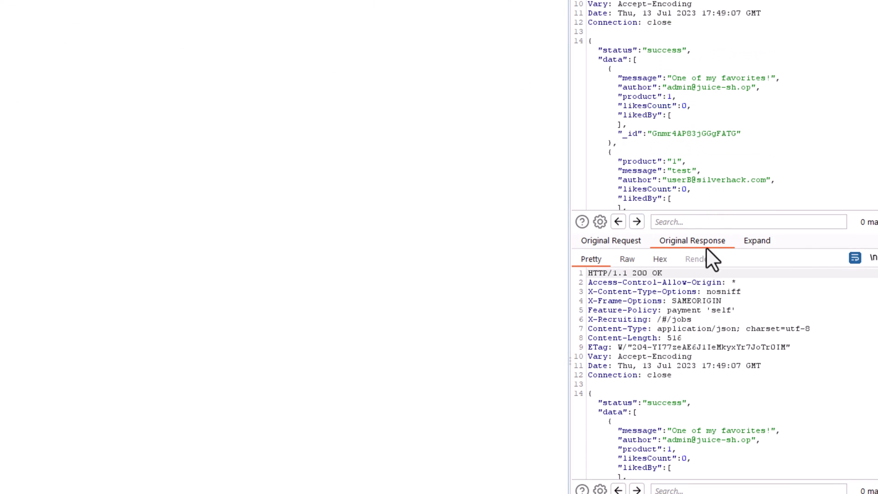
{"action": "scroll", "scroll_direction": "down", "scroll_amount": 3}
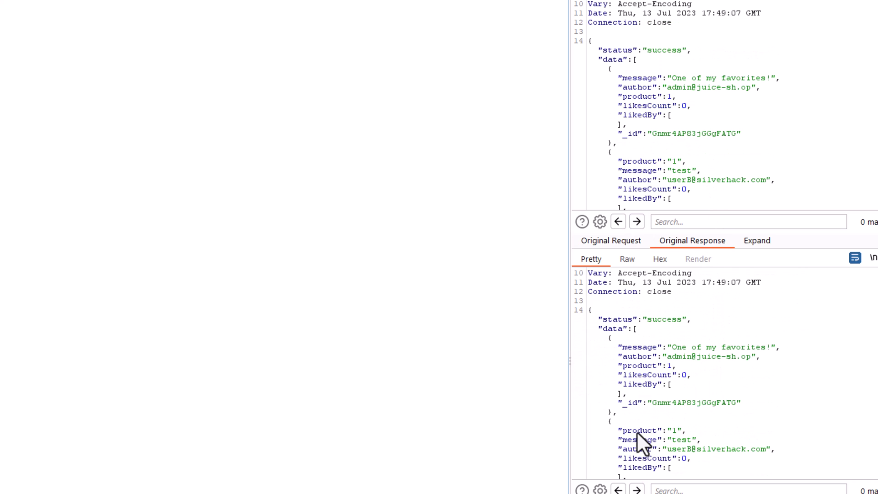
{"action": "scroll", "scroll_direction": "down", "scroll_amount": 3}
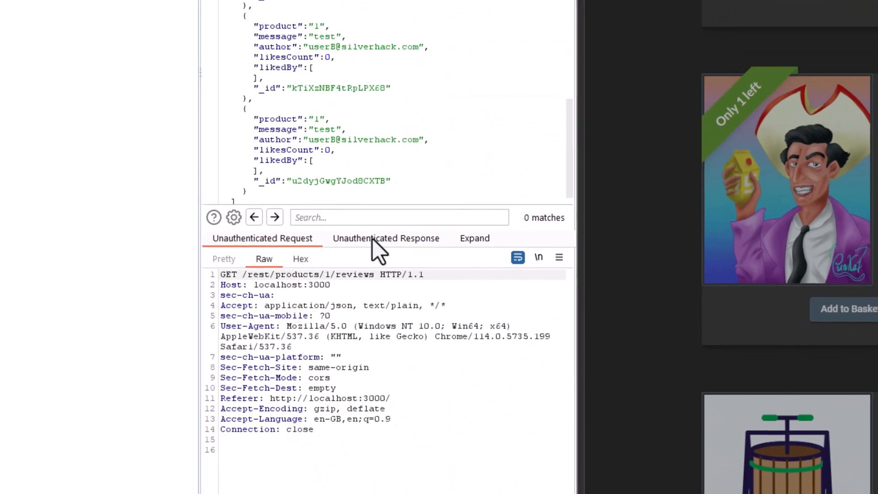
Step: Read the unauthenticated response returning the reviews and the request sent without token or cookie
{"action": "left_click", "coordinate": [385, 238]}
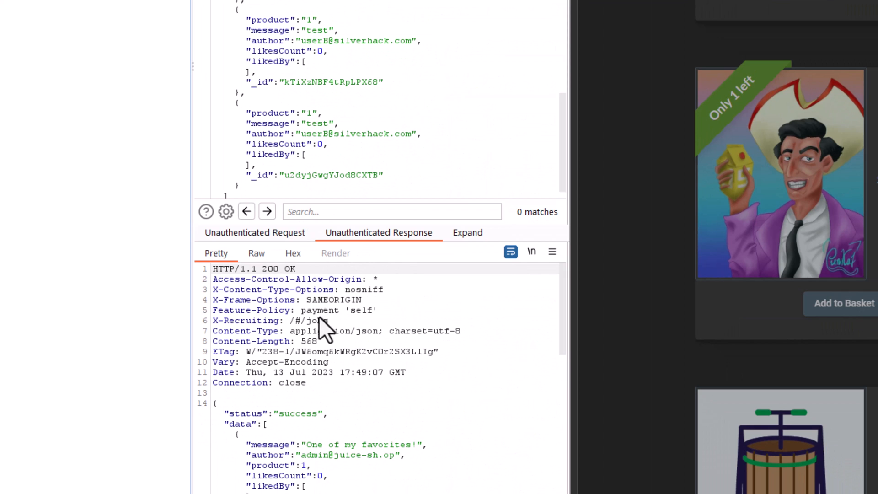
{"action": "scroll", "scroll_direction": "down", "scroll_amount": 3}
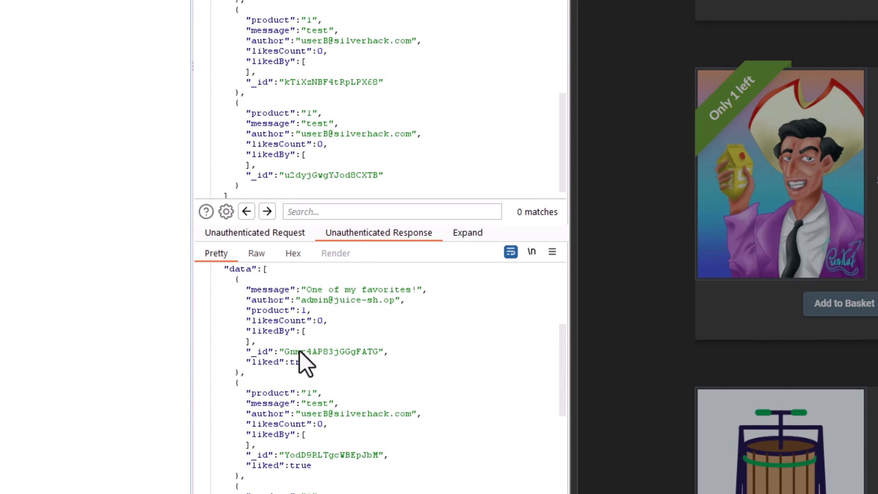
{"action": "scroll", "scroll_direction": "down", "scroll_amount": 3}
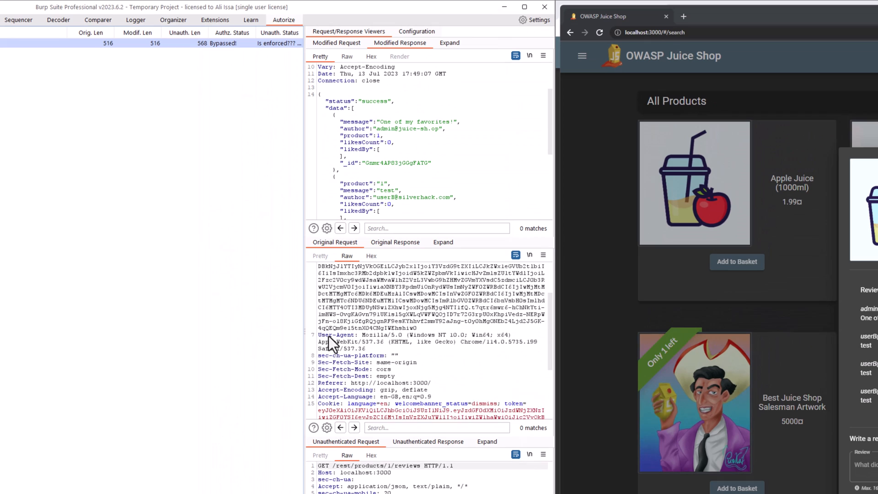
{"action": "scroll", "scroll_direction": "down", "scroll_amount": 3}
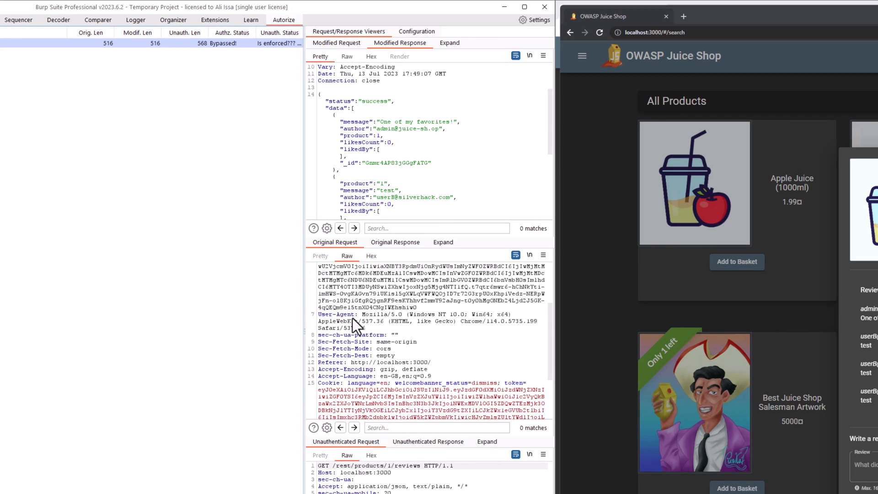
{"action": "scroll", "scroll_direction": "down", "scroll_amount": 3}
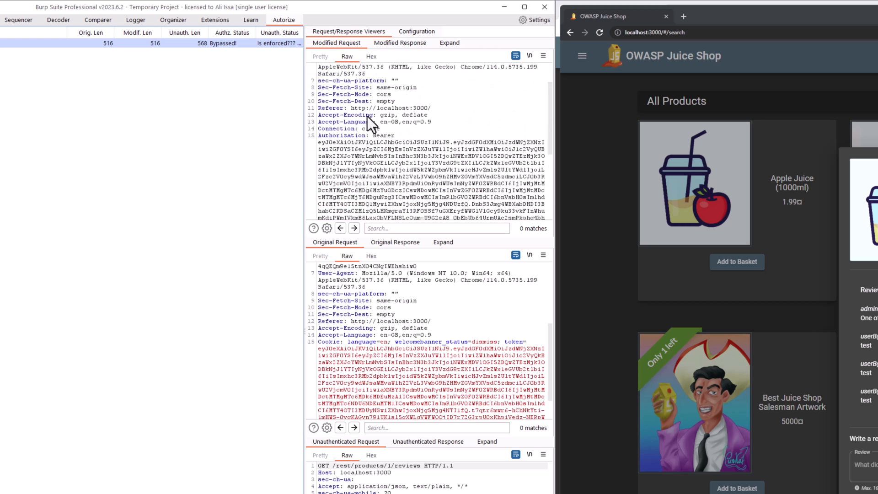
{"action": "scroll", "scroll_direction": "up", "scroll_amount": 3}
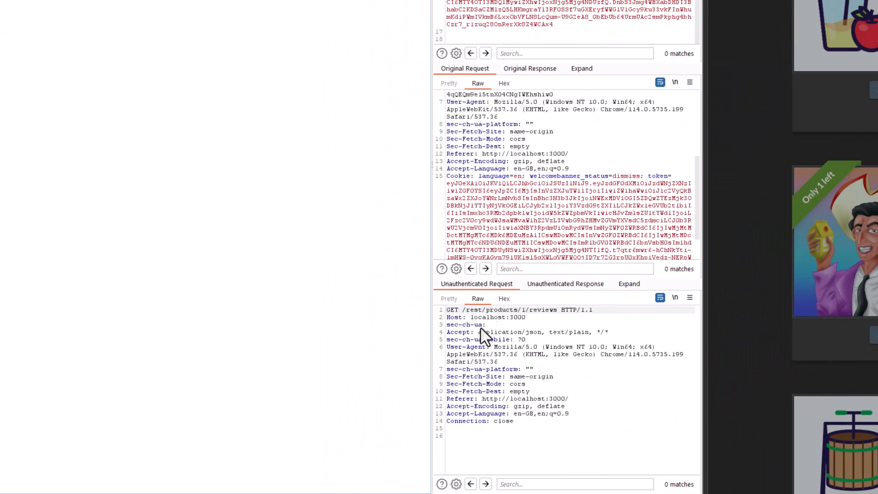
{"action": "mouse_move", "coordinate": [546, 428]}
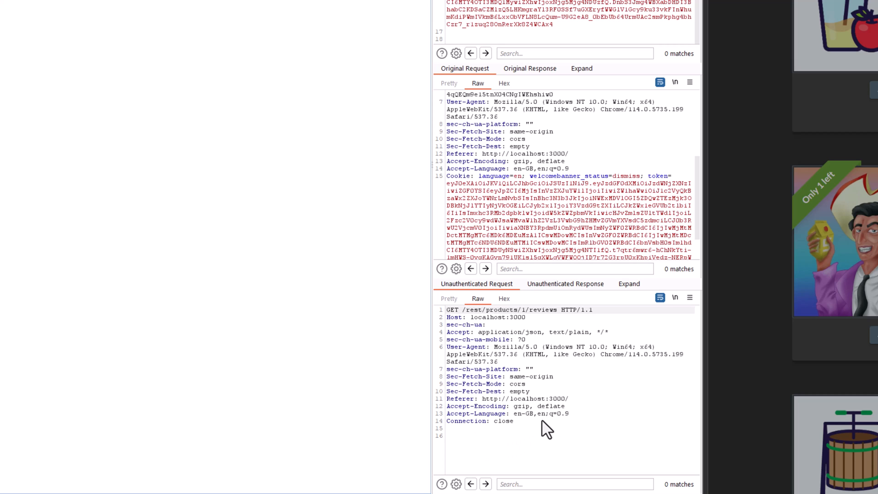
{"action": "mouse_move", "coordinate": [414, 442]}
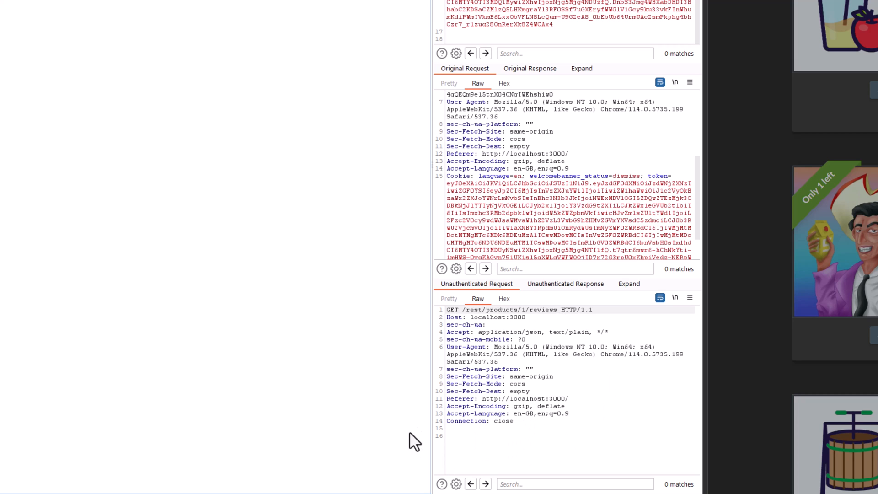
{"action": "mouse_move", "coordinate": [489, 346]}
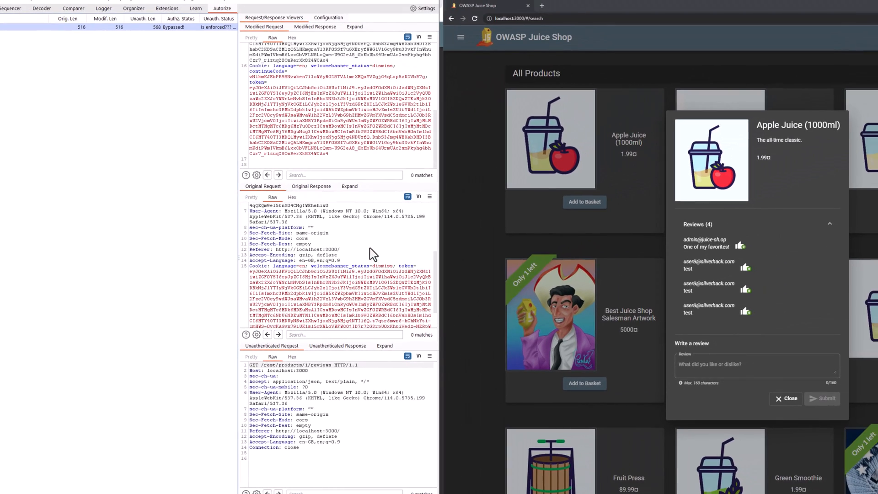
{"action": "mouse_move", "coordinate": [358, 227]}
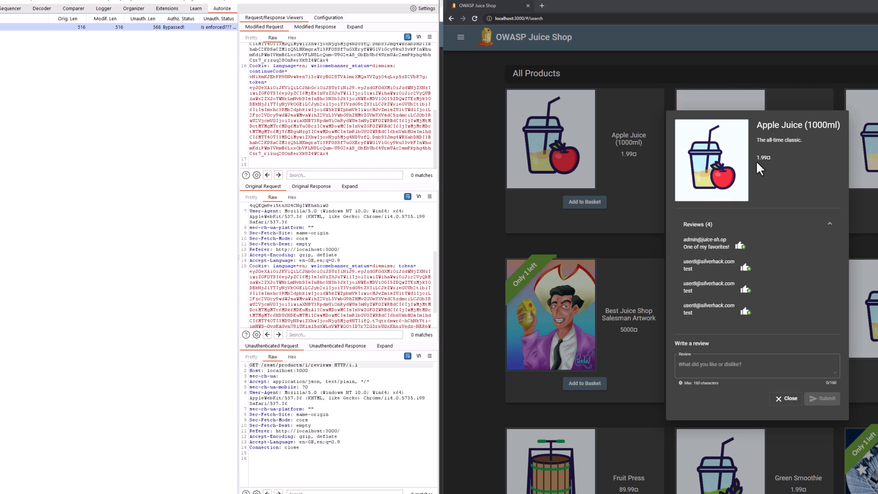
{"action": "mouse_move", "coordinate": [757, 166]}
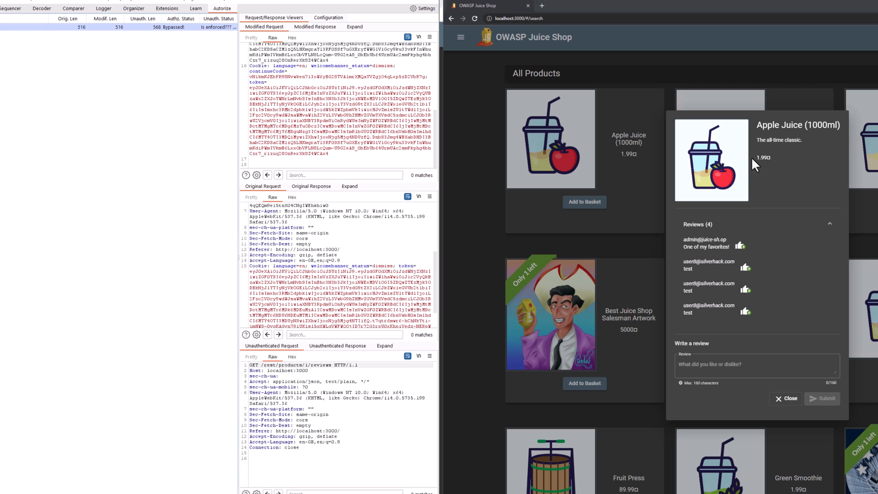
{"action": "mouse_move", "coordinate": [752, 163]}
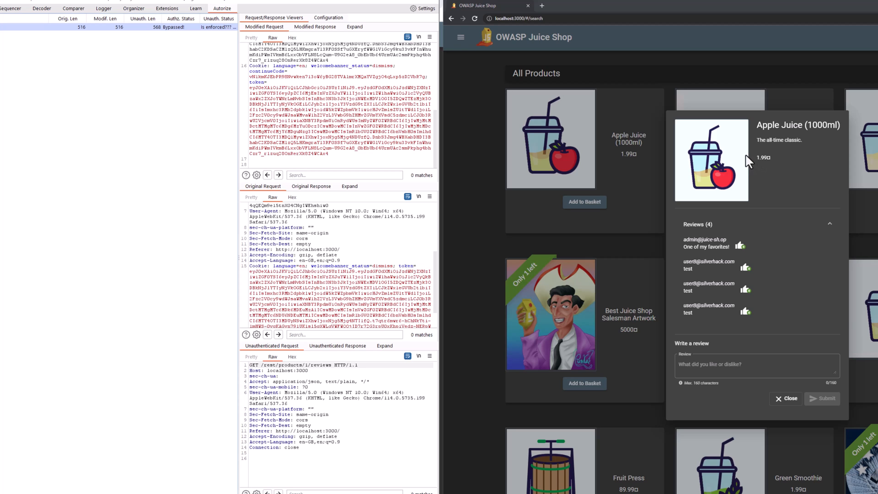
{"action": "mouse_move", "coordinate": [744, 159]}
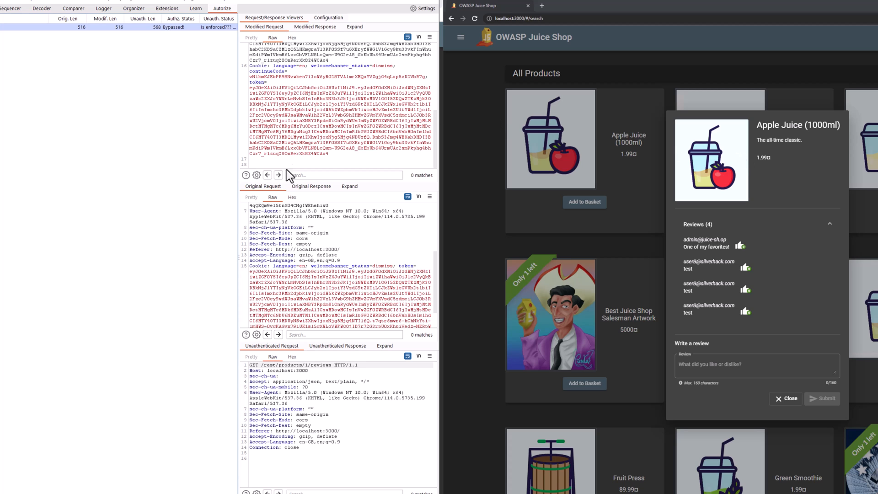
Step: Read the modified reviews request showing the injected bearer token, then close the Apple Juice details
{"action": "scroll", "scroll_direction": "up", "scroll_amount": 3}
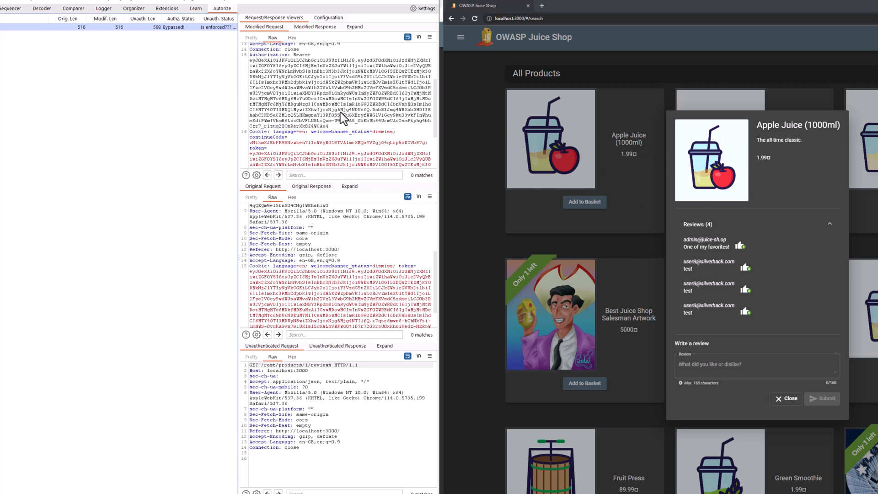
{"action": "scroll", "scroll_direction": "down", "scroll_amount": 3}
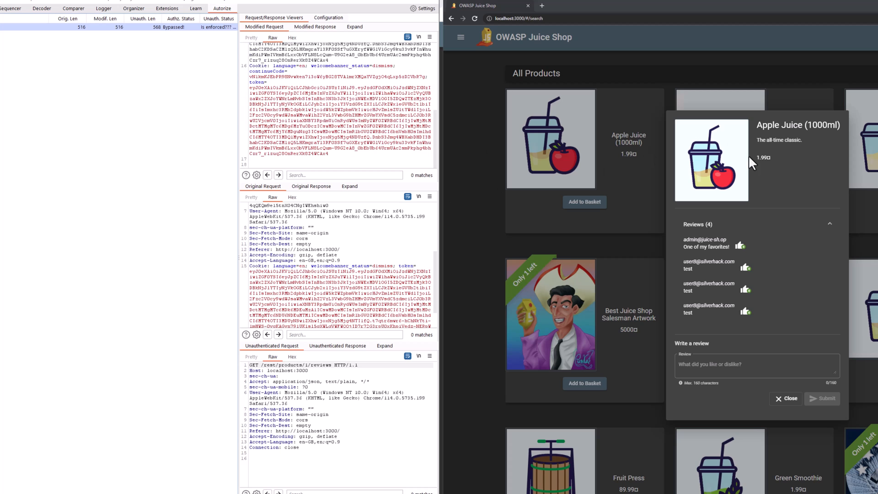
{"action": "mouse_move", "coordinate": [747, 161]}
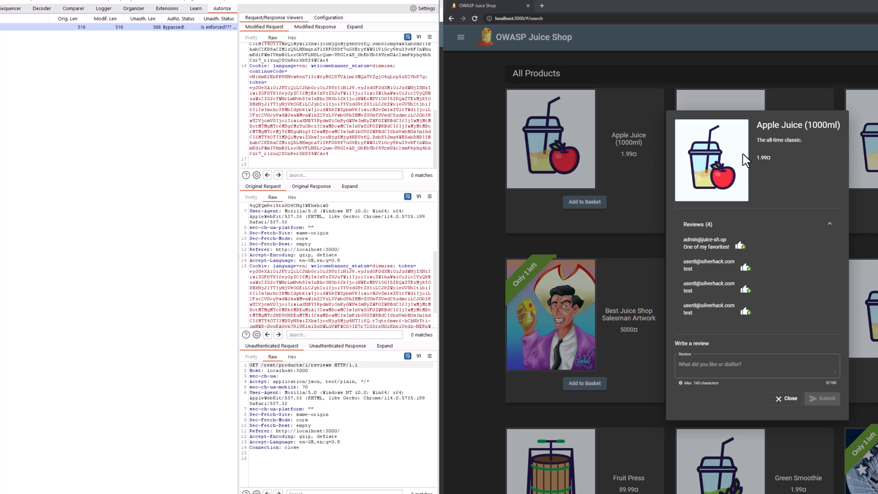
{"action": "mouse_move", "coordinate": [742, 158]}
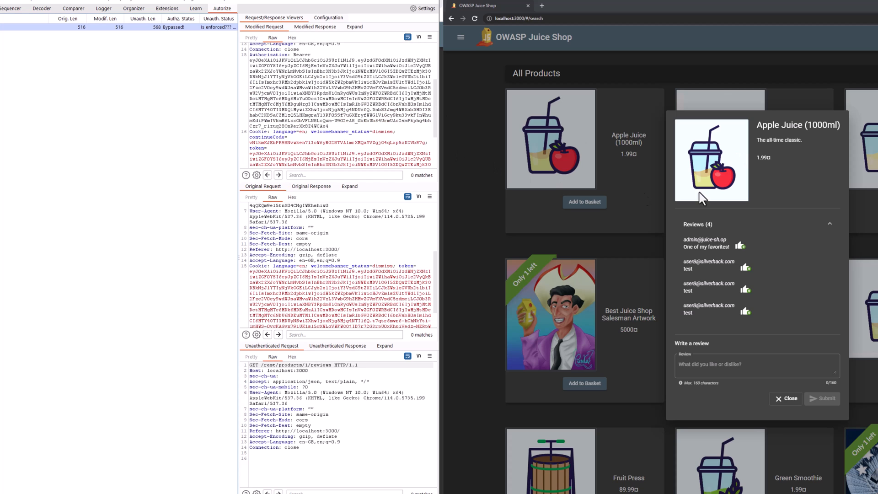
{"action": "scroll", "scroll_direction": "up", "scroll_amount": 3}
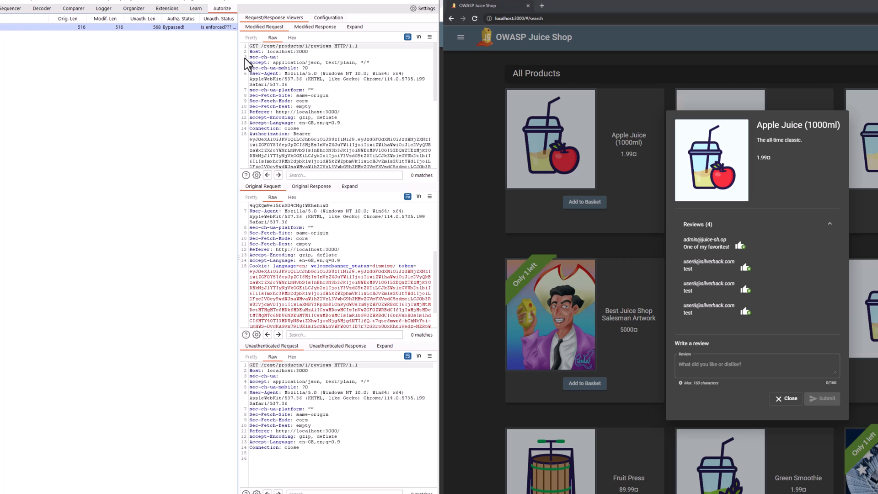
{"action": "mouse_move", "coordinate": [358, 100]}
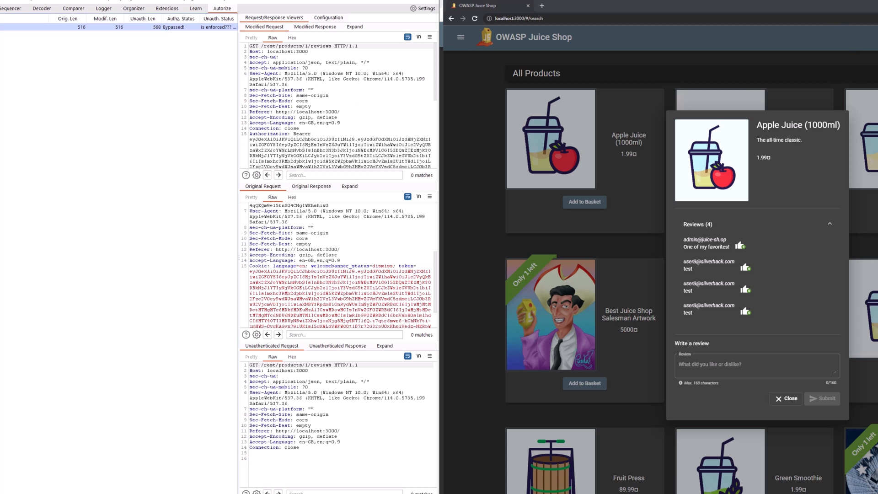
{"action": "left_click", "coordinate": [785, 398]}
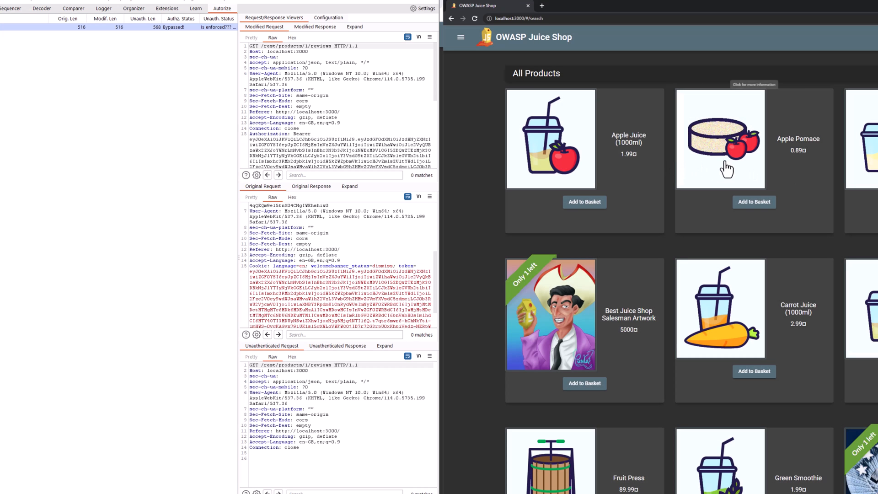
Step: On the Apple Pomace product, write the review 'I hate apples' and submit it
{"action": "left_click", "coordinate": [721, 129]}
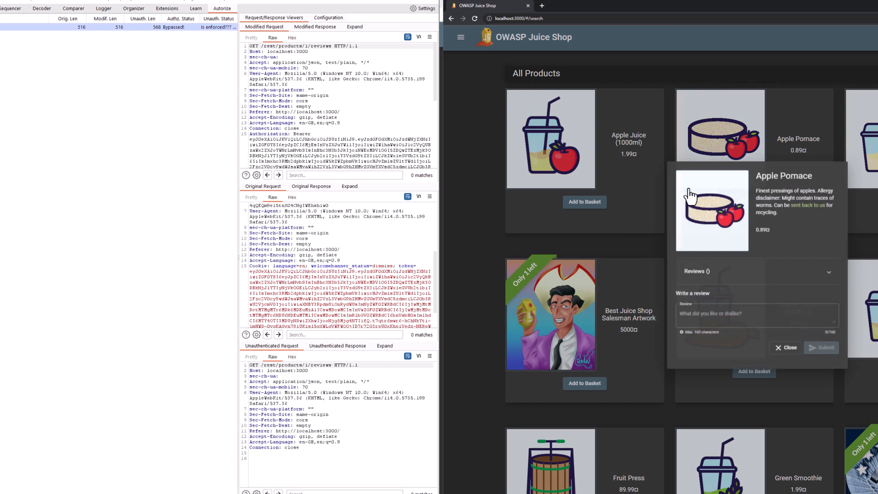
{"action": "left_click", "coordinate": [757, 314]}
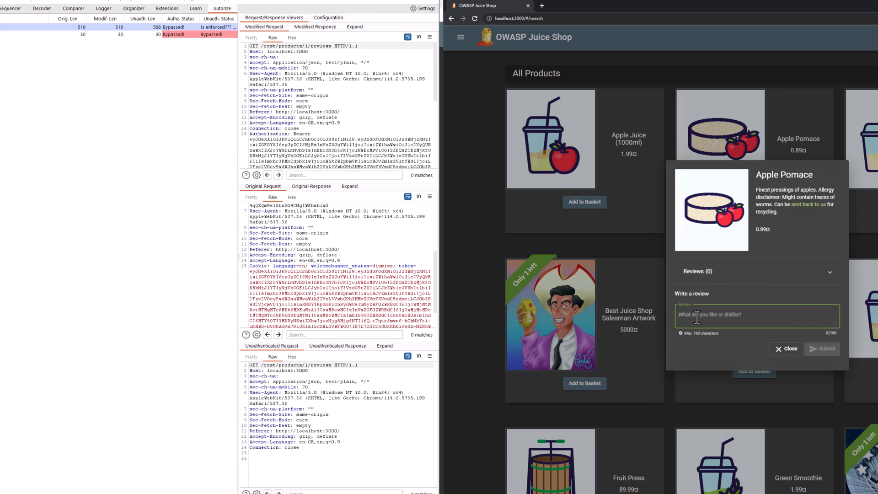
{"action": "type", "text": "I hate"}
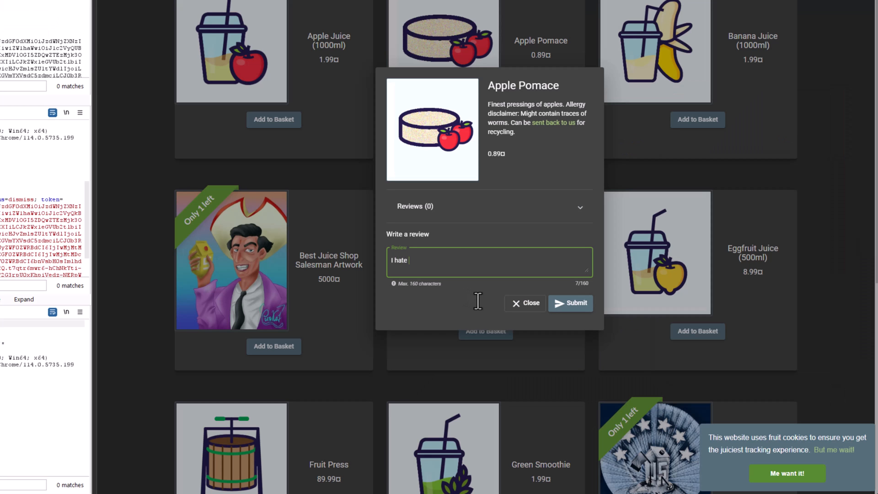
{"action": "type", "text": "apples"}
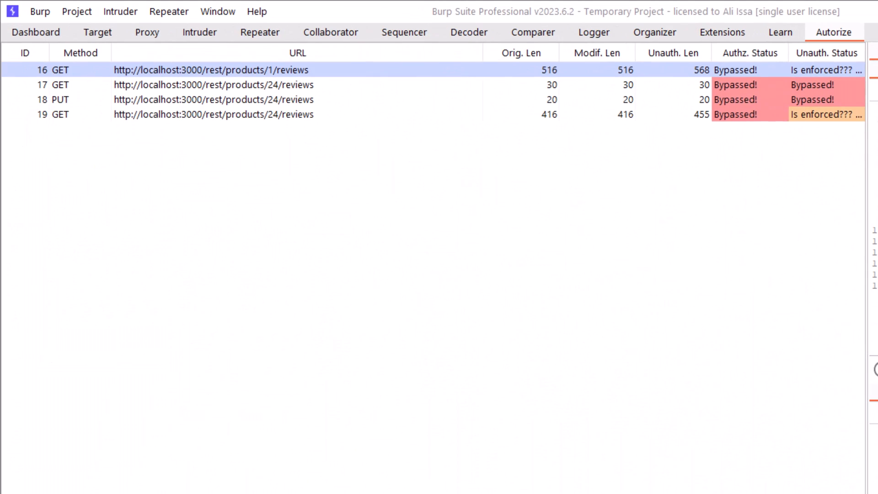
{"action": "mouse_move", "coordinate": [89, 108]}
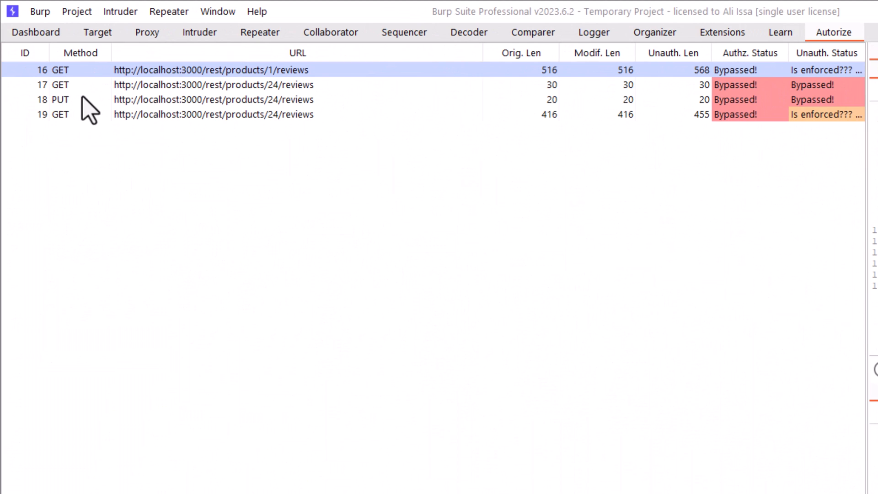
{"action": "mouse_move", "coordinate": [130, 89]}
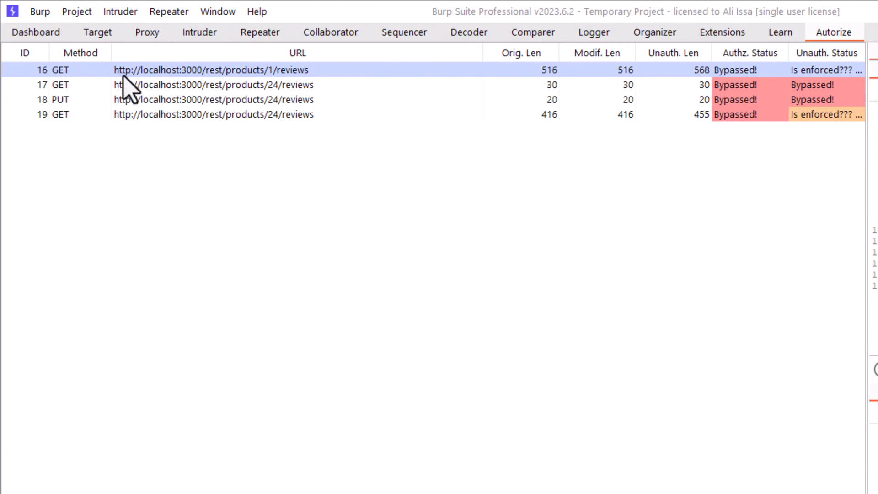
{"action": "mouse_move", "coordinate": [171, 76]}
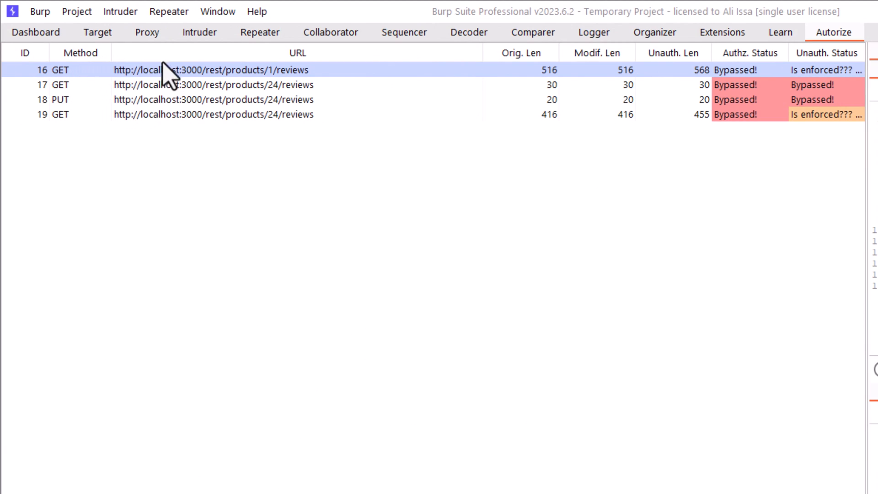
{"action": "mouse_move", "coordinate": [305, 98]}
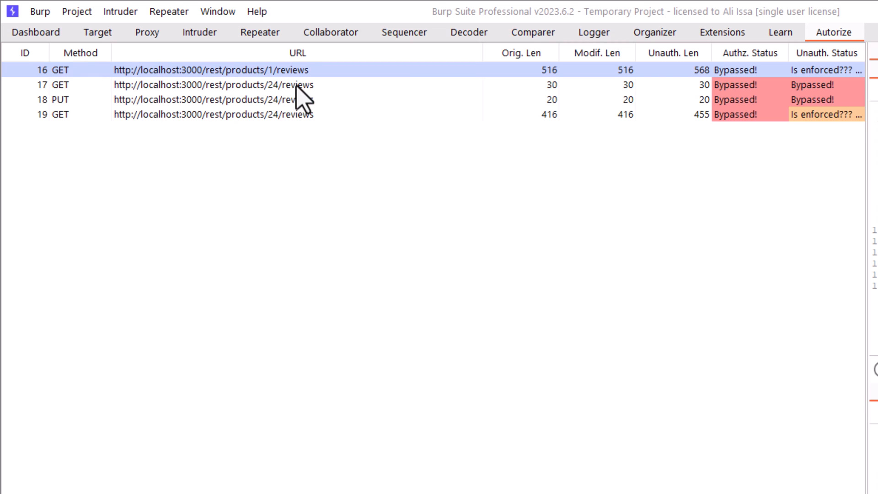
{"action": "mouse_move", "coordinate": [211, 117]}
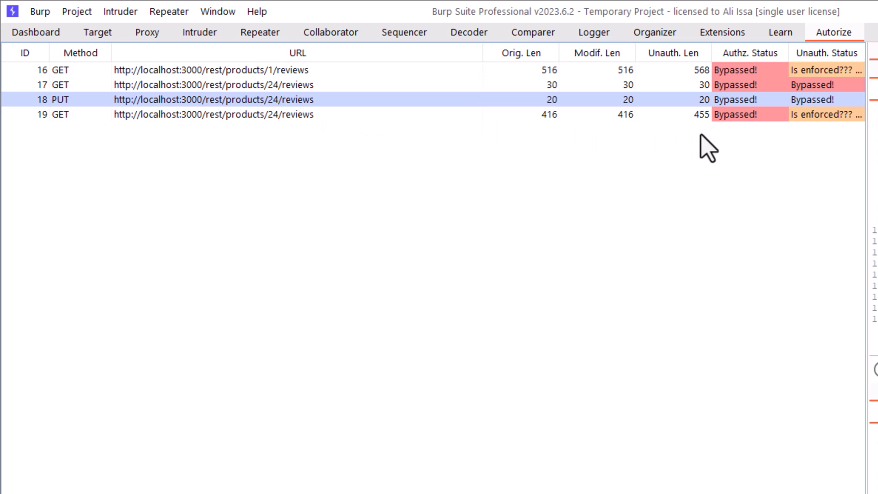
{"action": "mouse_move", "coordinate": [874, 159]}
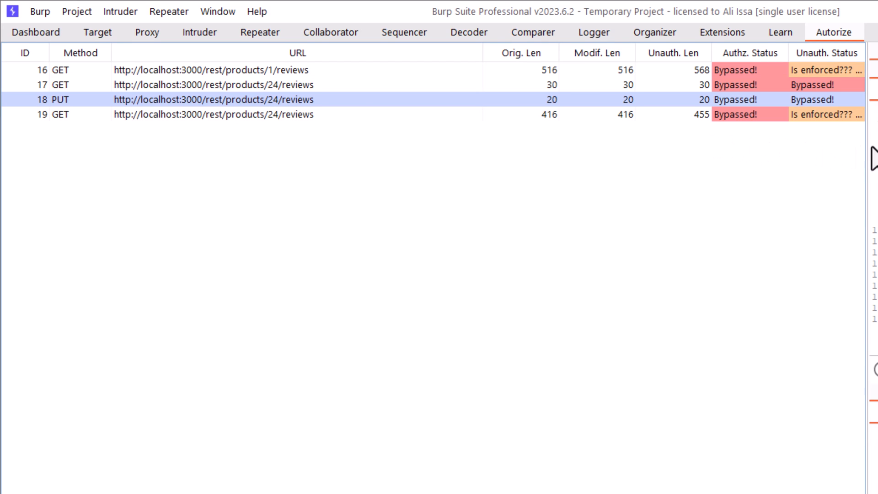
{"action": "mouse_move", "coordinate": [874, 98]}
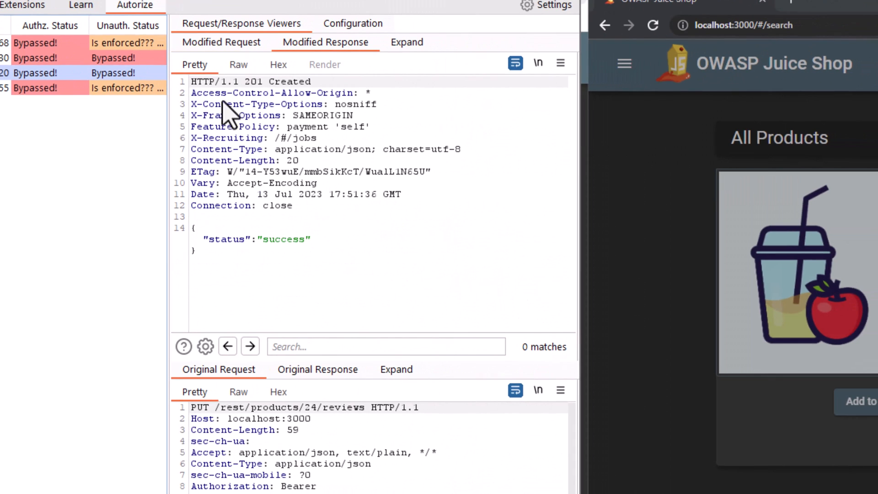
{"action": "mouse_move", "coordinate": [260, 288]}
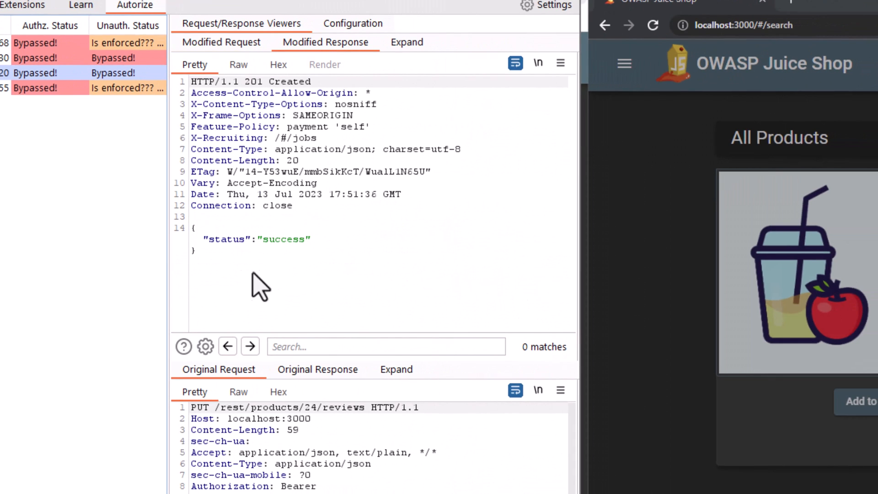
{"action": "mouse_move", "coordinate": [223, 274]}
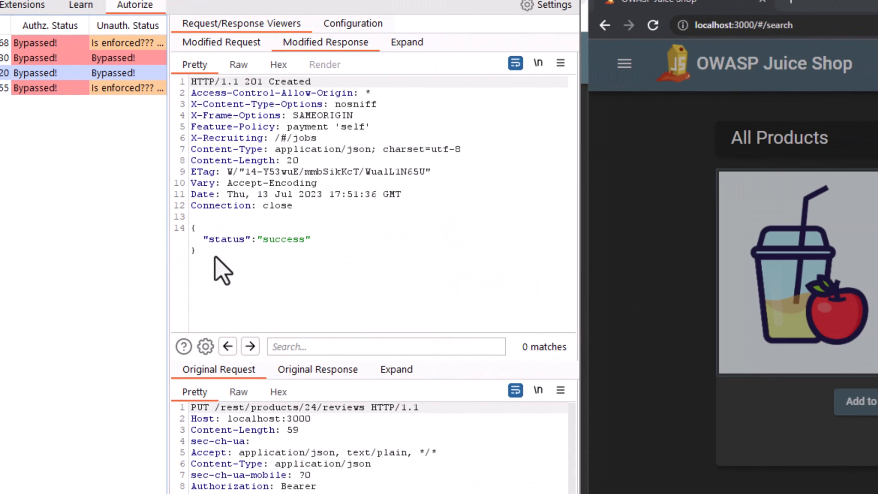
{"action": "mouse_move", "coordinate": [271, 262]}
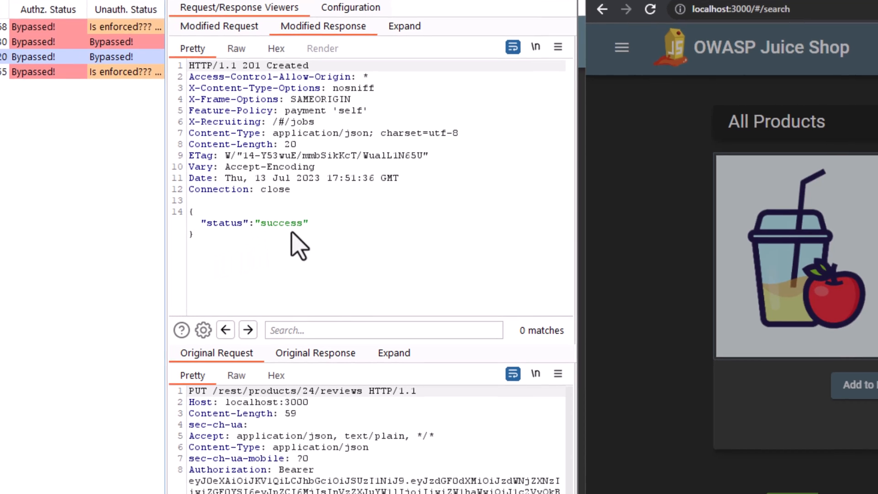
Step: View the PUT review's unauthenticated response returning 201 Created with status success
{"action": "scroll", "scroll_direction": "down", "scroll_amount": 3}
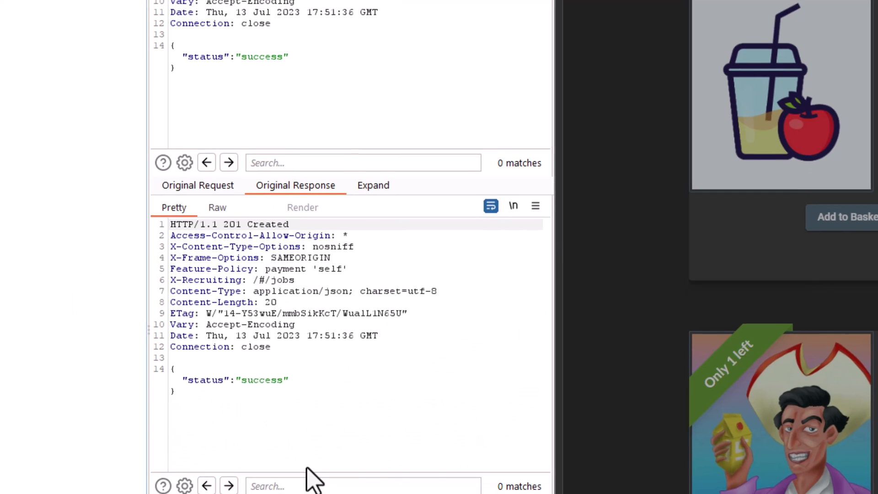
{"action": "left_click", "coordinate": [422, 181]}
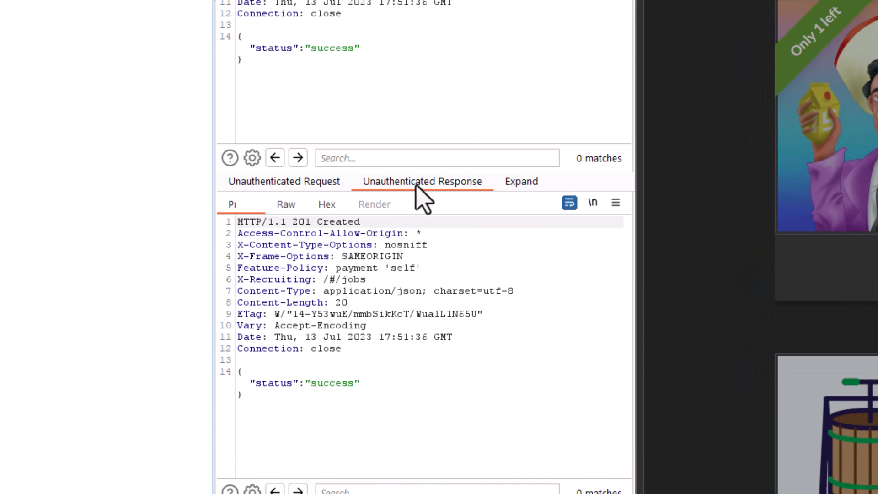
{"action": "mouse_move", "coordinate": [489, 212]}
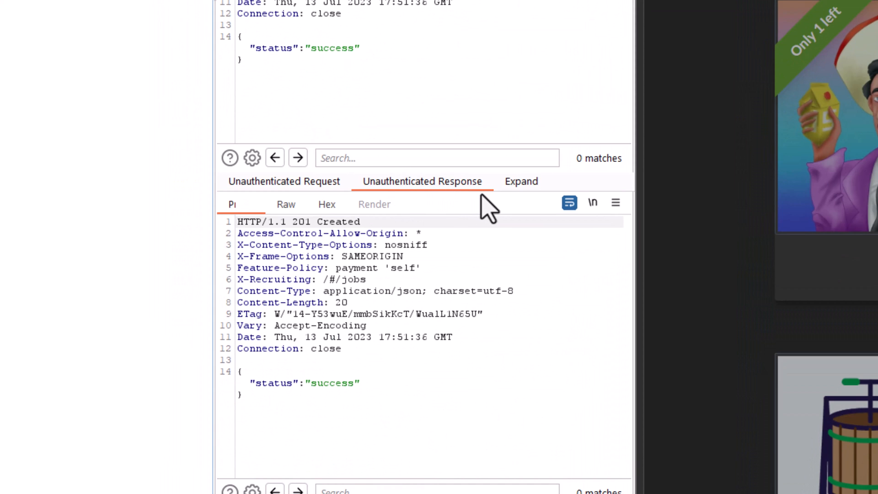
{"action": "mouse_move", "coordinate": [464, 185]}
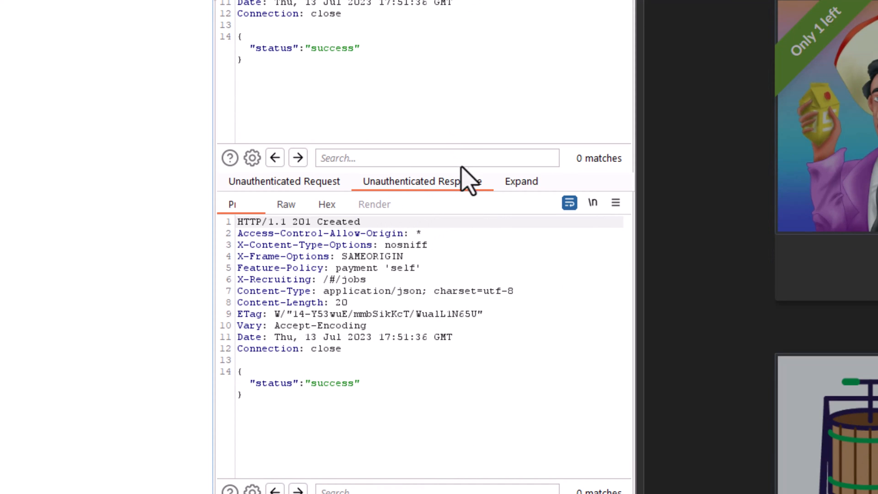
{"action": "mouse_move", "coordinate": [290, 431]}
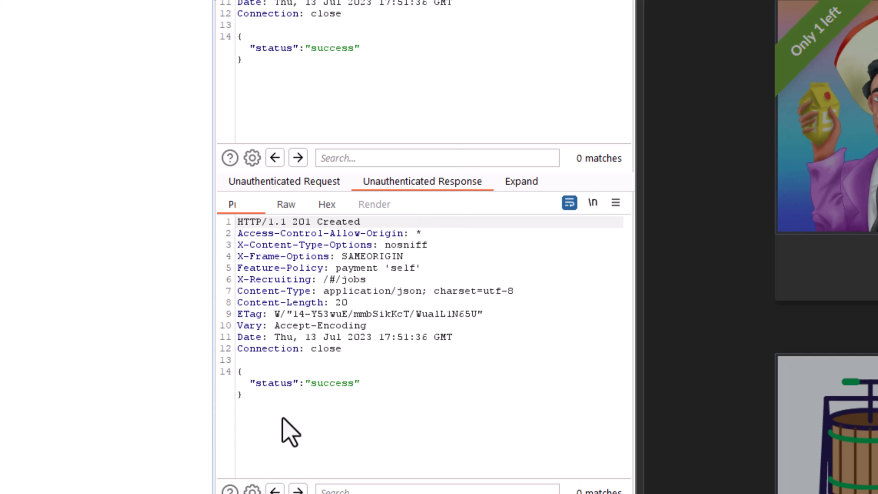
{"action": "mouse_move", "coordinate": [238, 420]}
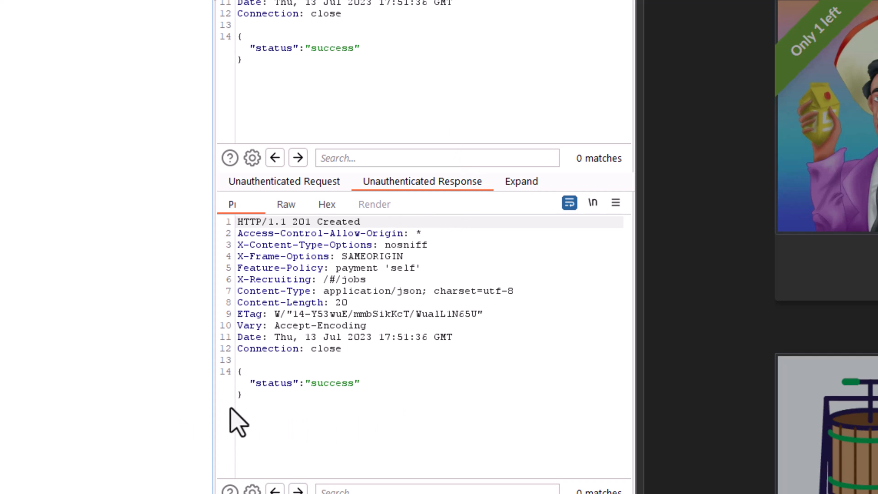
{"action": "mouse_move", "coordinate": [385, 430]}
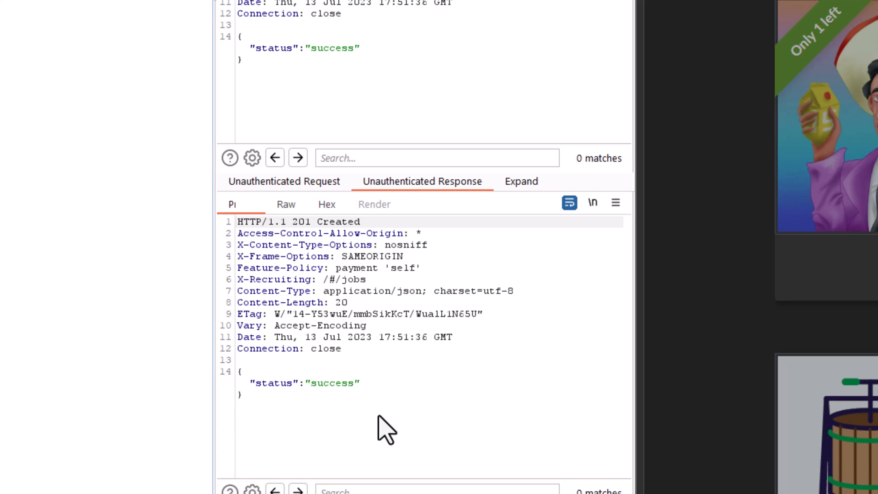
{"action": "mouse_move", "coordinate": [387, 473]}
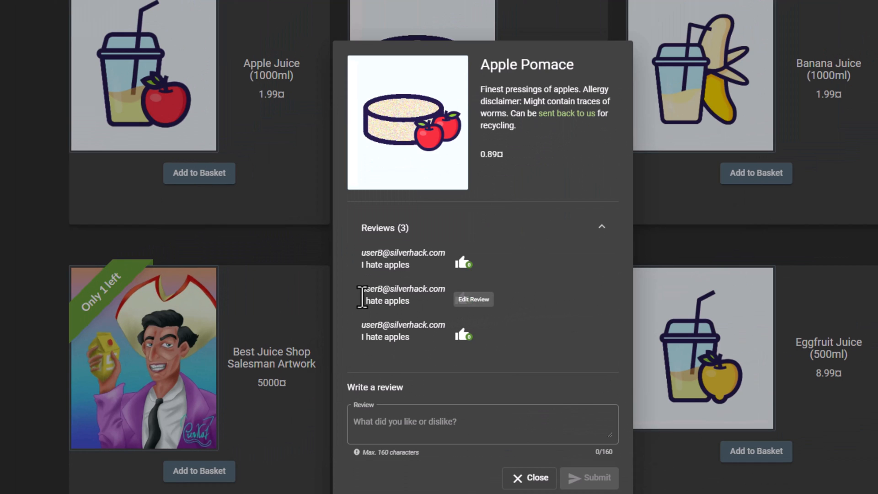
{"action": "mouse_move", "coordinate": [386, 288]}
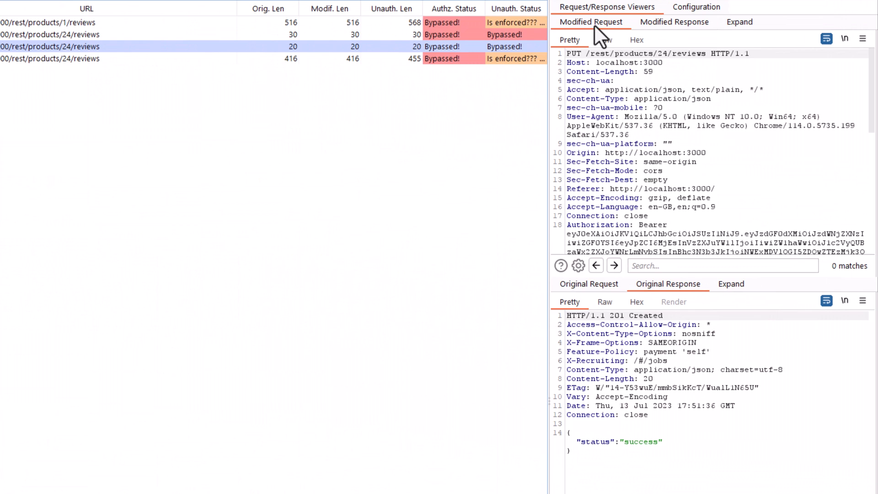
{"action": "mouse_move", "coordinate": [596, 31]}
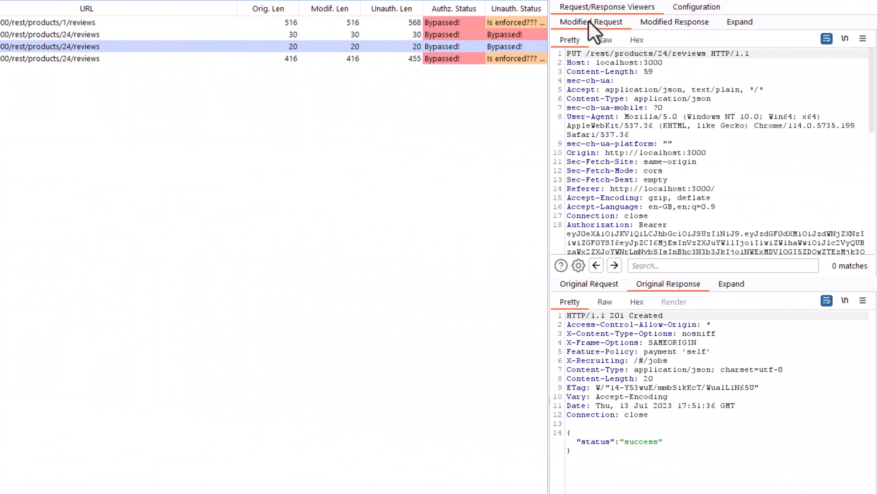
{"action": "mouse_move", "coordinate": [612, 89]}
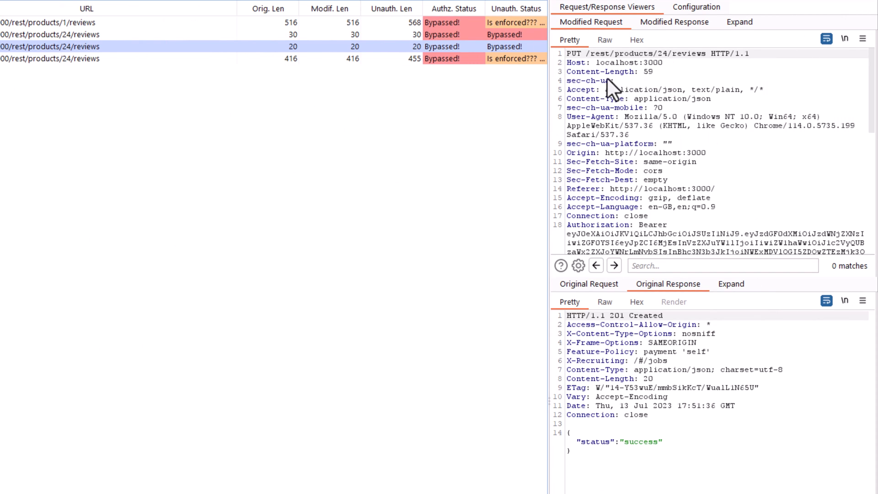
{"action": "mouse_move", "coordinate": [647, 103]}
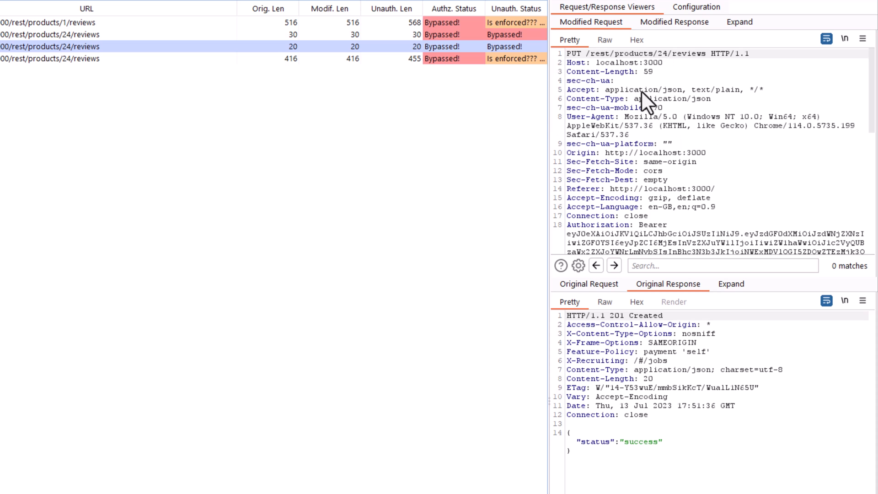
Step: Scroll the modified PUT /rest/products/24/reviews request beside its original 201 Created response
{"action": "scroll", "scroll_direction": "down", "scroll_amount": 3}
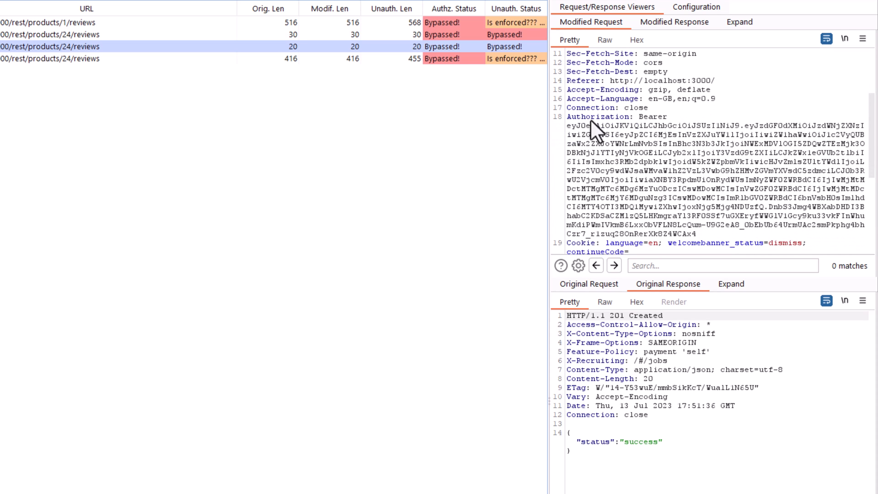
{"action": "scroll", "scroll_direction": "down", "scroll_amount": 3}
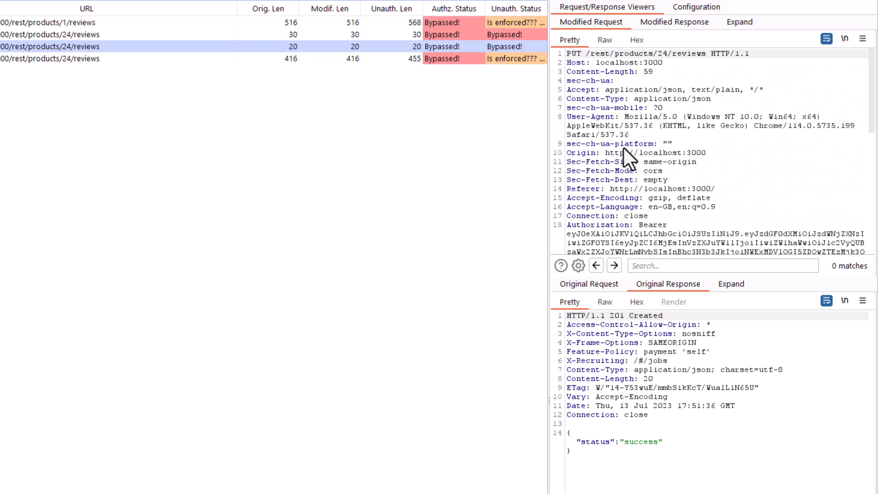
{"action": "mouse_move", "coordinate": [719, 311]}
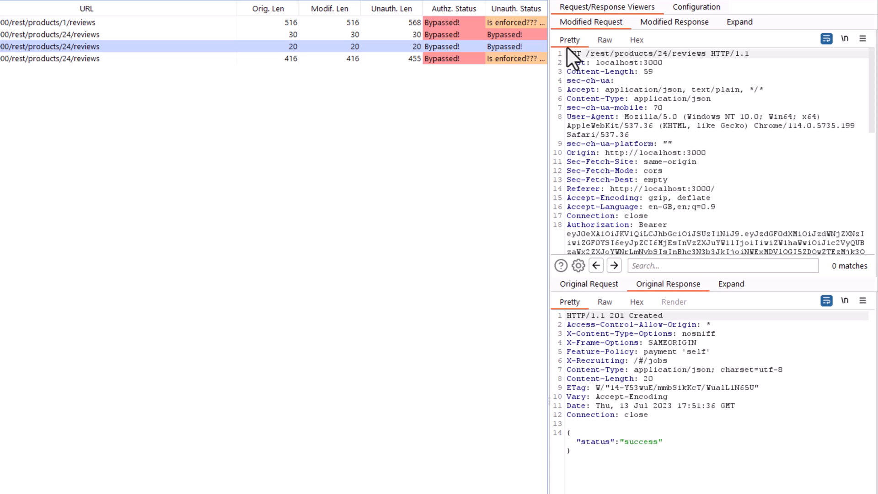
{"action": "mouse_move", "coordinate": [591, 84]}
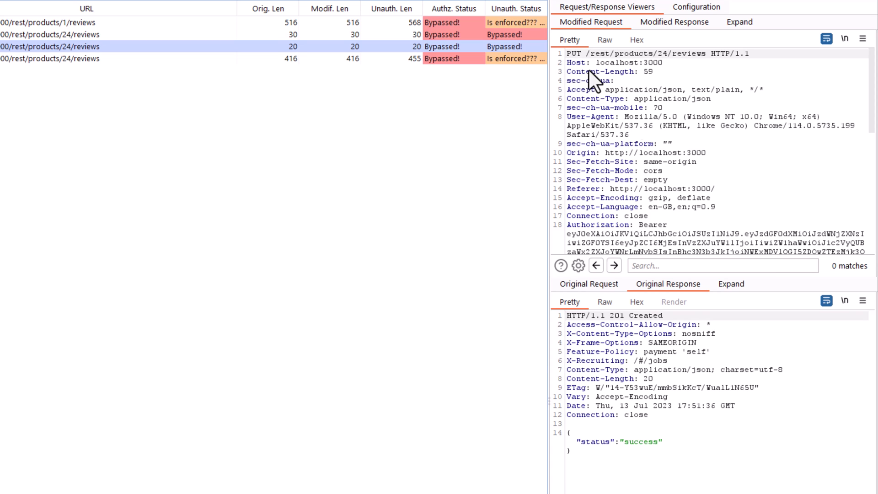
{"action": "scroll", "scroll_direction": "down", "scroll_amount": 3}
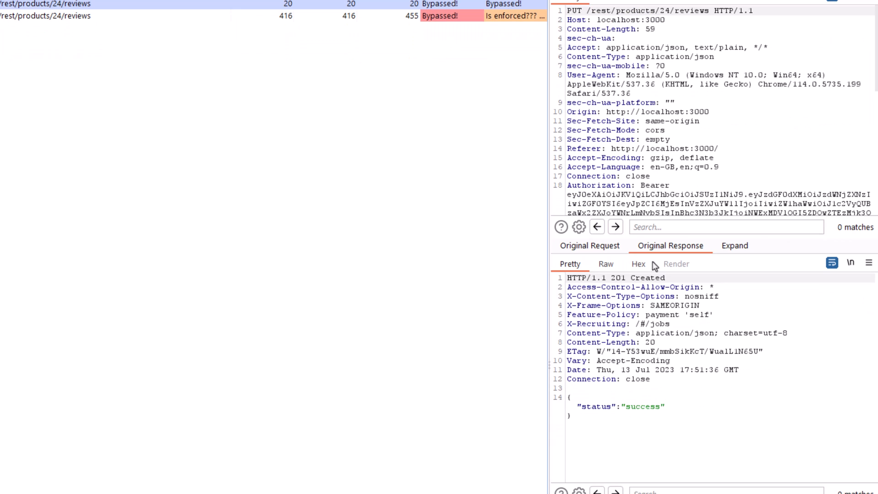
Step: View the original PUT review request down to its Authorization and Cookie token headers, then its unauthenticated response
{"action": "left_click", "coordinate": [588, 245]}
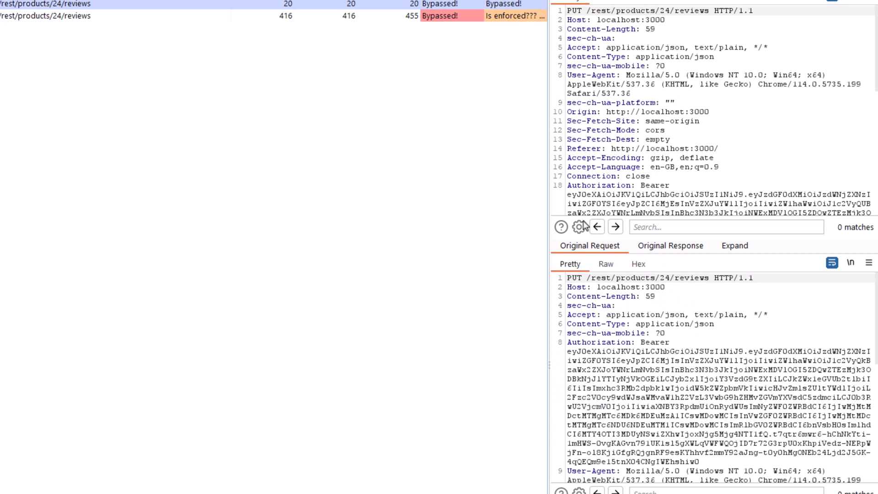
{"action": "scroll", "scroll_direction": "down", "scroll_amount": 3}
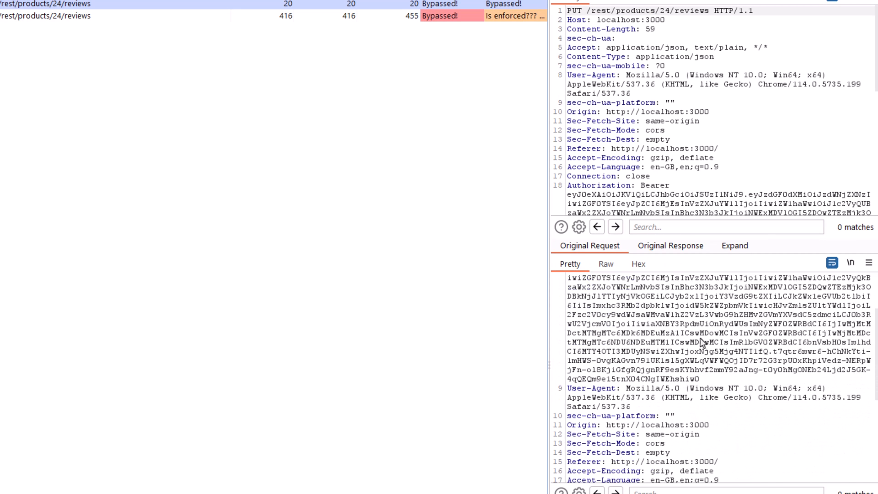
{"action": "scroll", "scroll_direction": "down", "scroll_amount": 3}
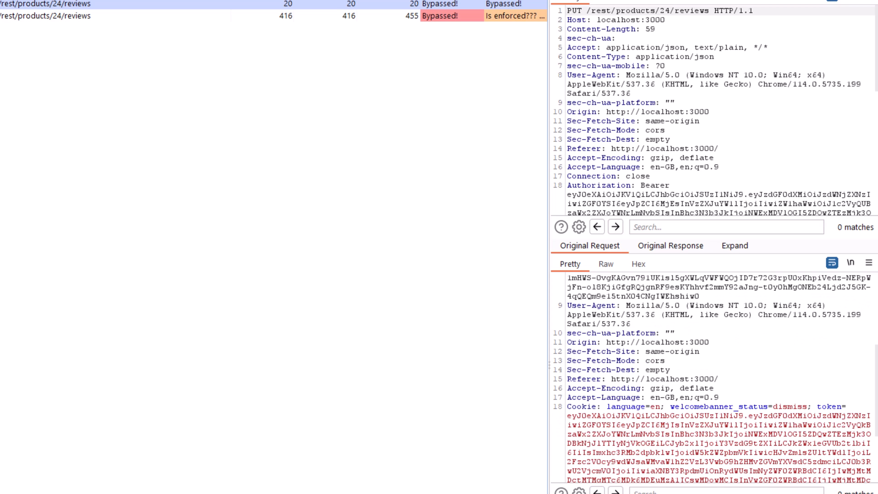
{"action": "left_click", "coordinate": [715, 246]}
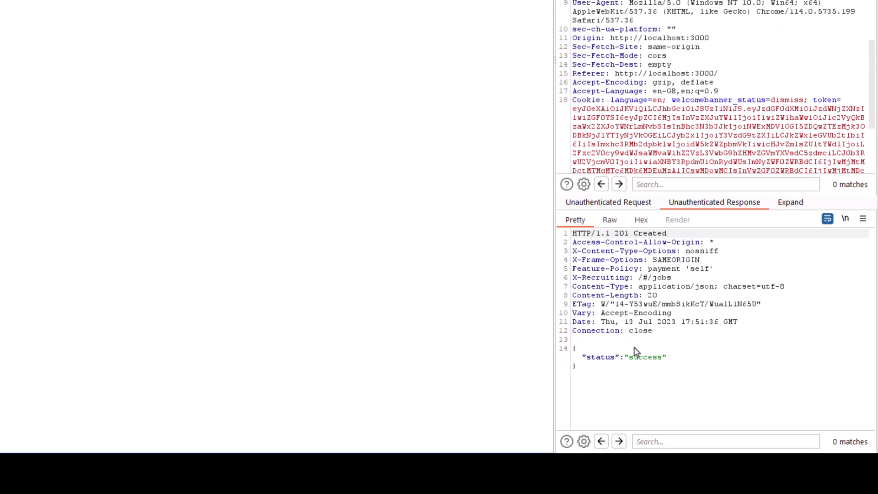
Step: View the unauthenticated PUT request carrying the 'I hate apples' review body without token or cookie
{"action": "left_click", "coordinate": [605, 207]}
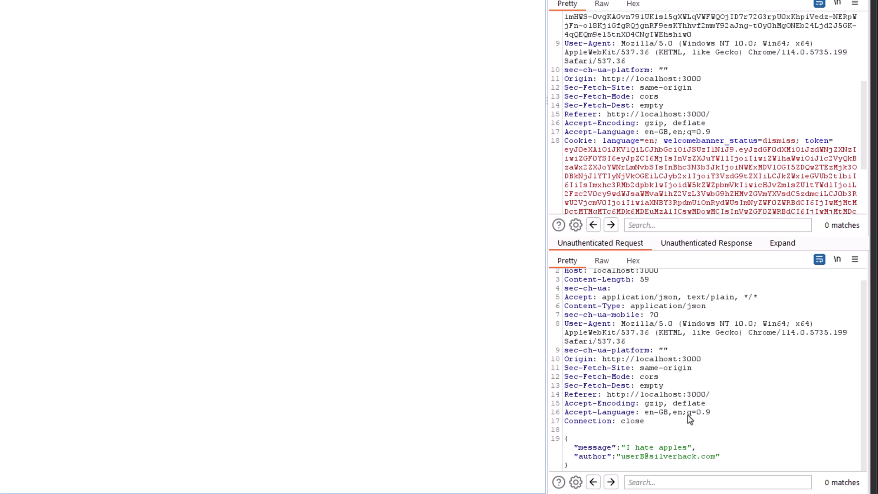
{"action": "mouse_move", "coordinate": [868, 279]}
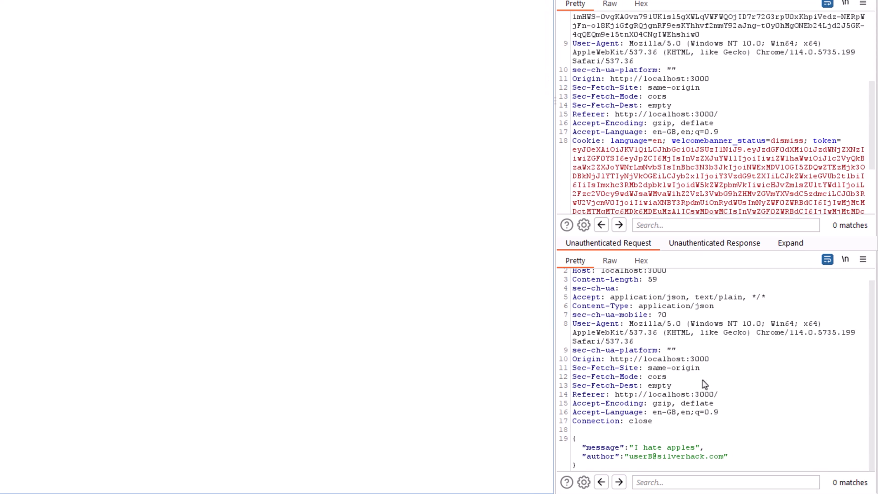
{"action": "mouse_move", "coordinate": [808, 322]}
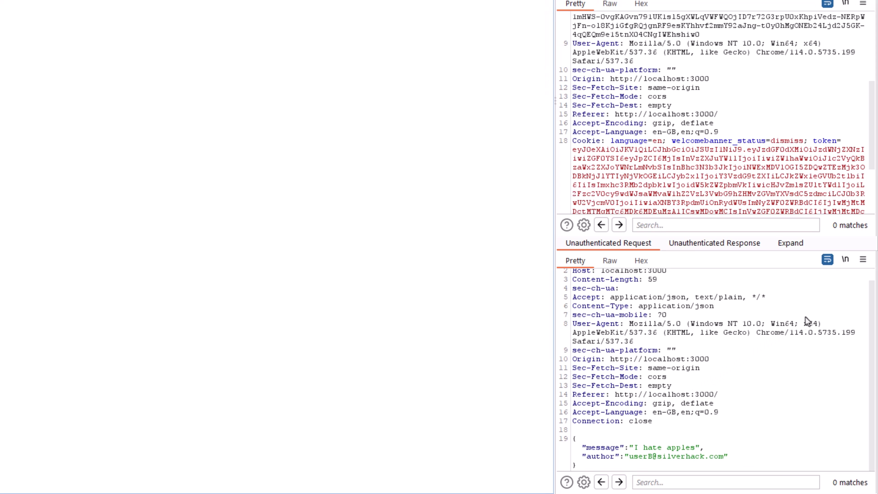